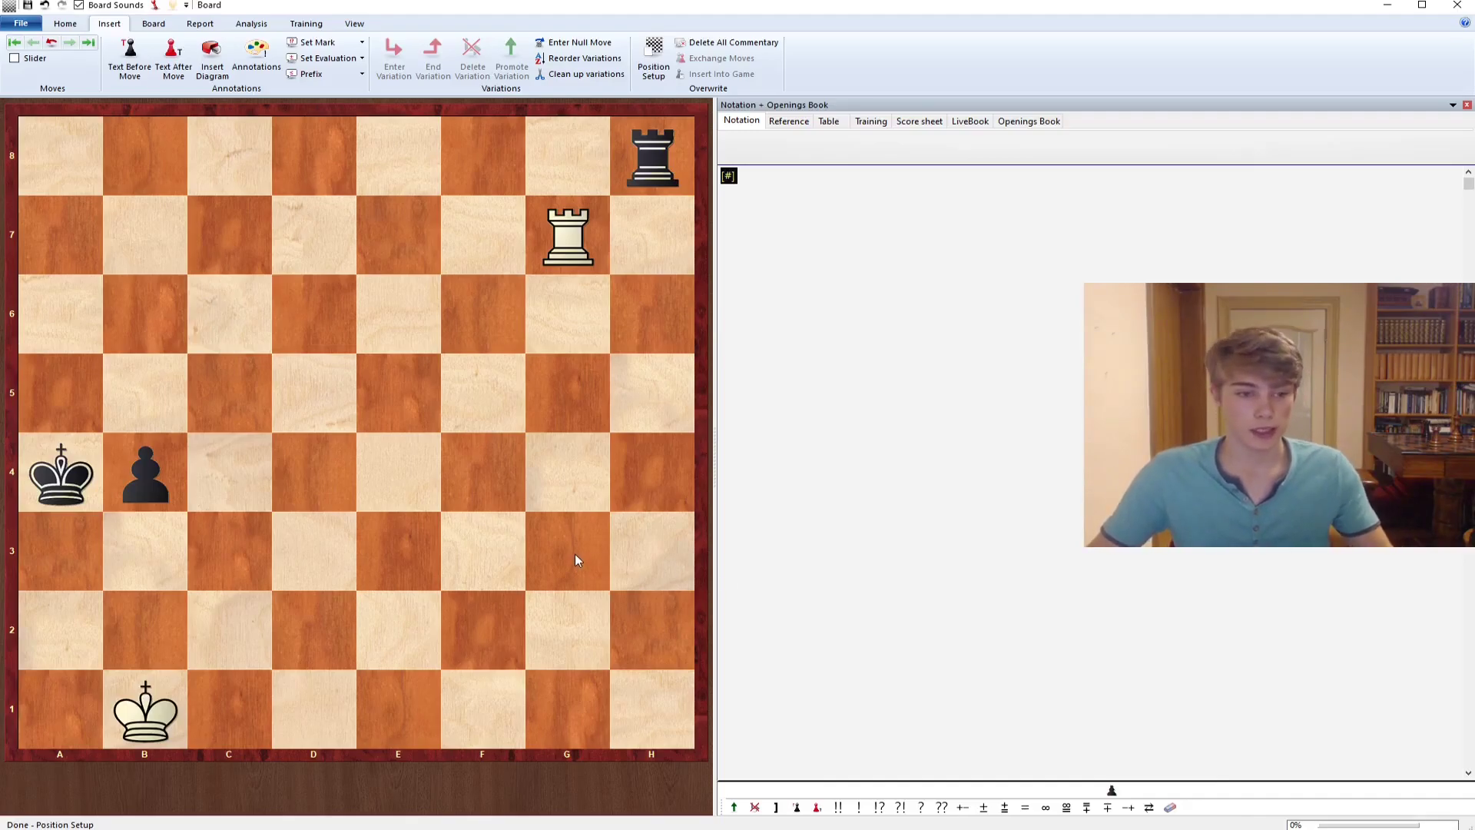
mouse_move(180, 511)
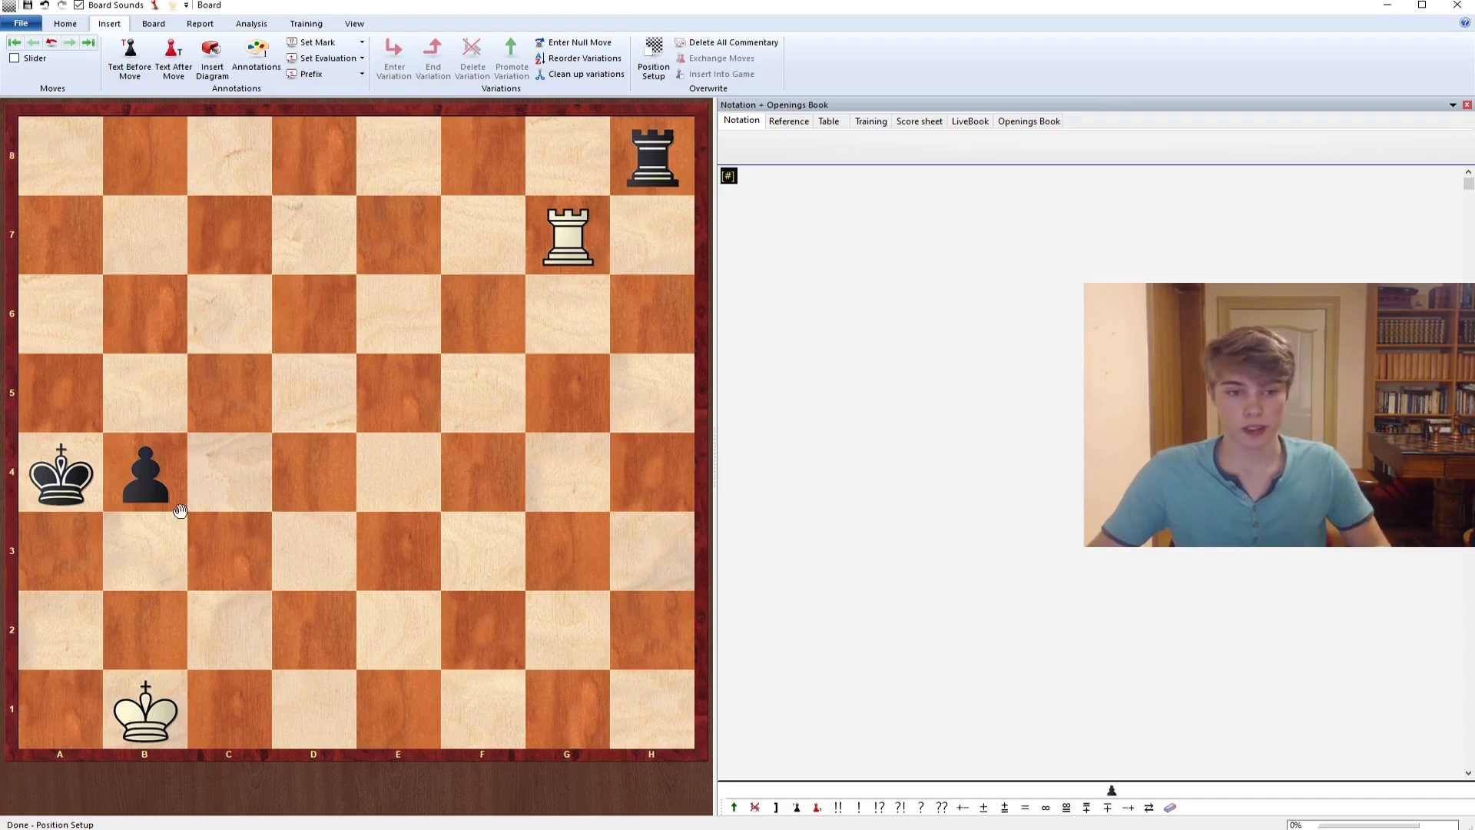
- Play the king-hunt line 1...b3 2.Ra7+ Kb4 3.Rb7+ Kc3 4.Rc7+ Kd4 5.Kb2 on the board
drag(144, 470, 143, 710)
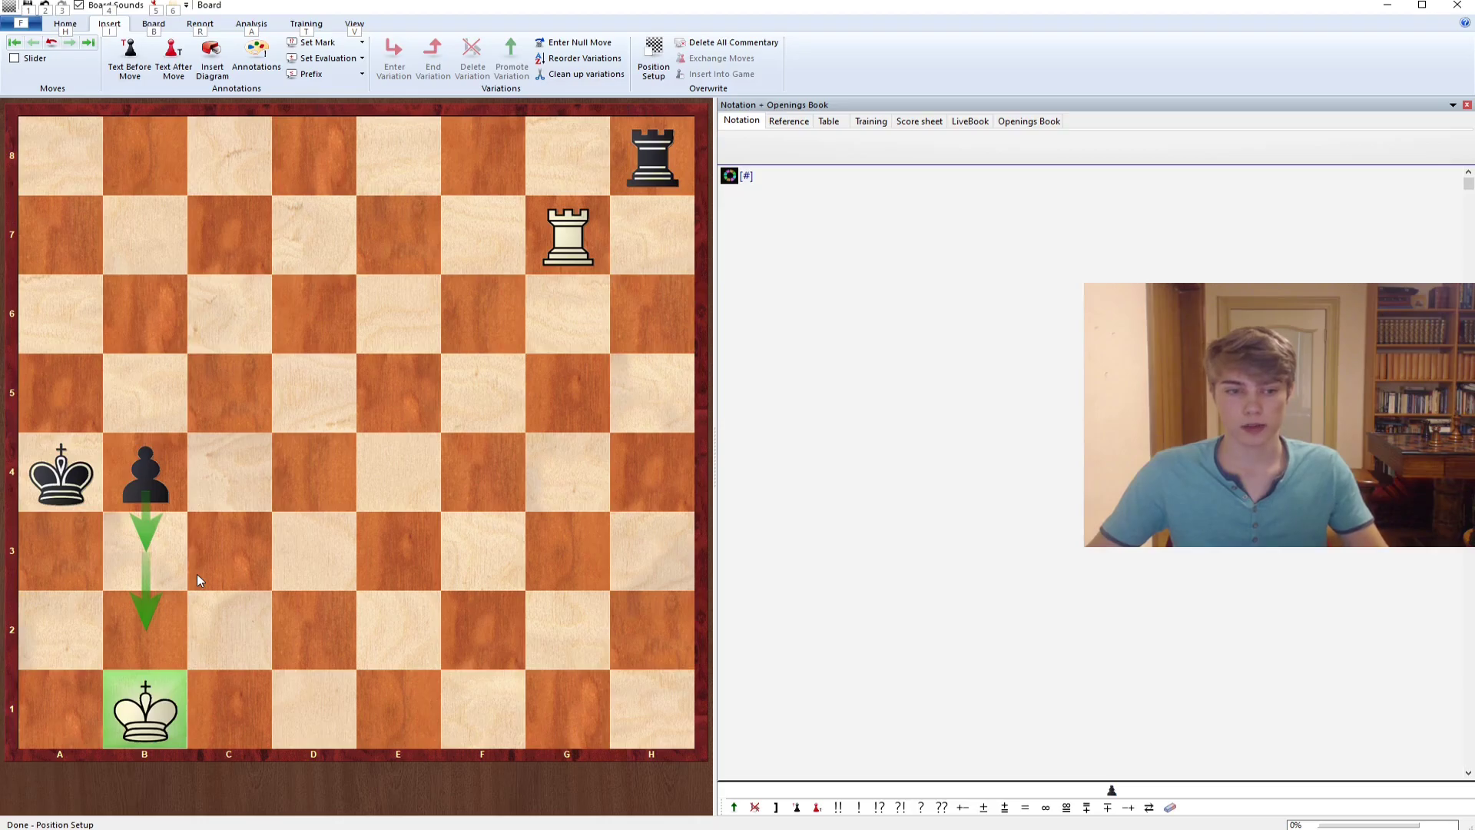
mouse_move(172, 629)
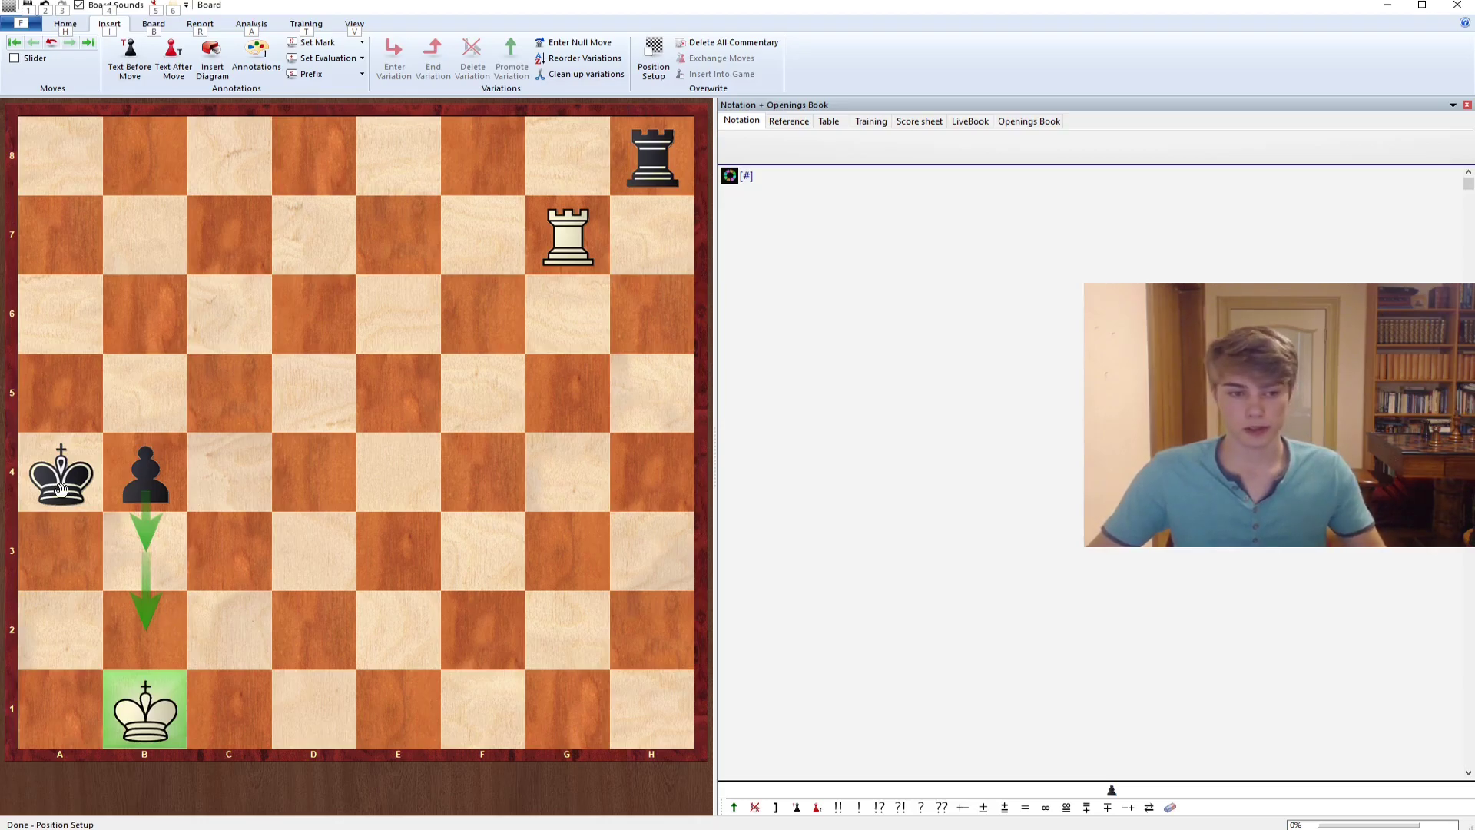
drag(59, 473, 144, 708)
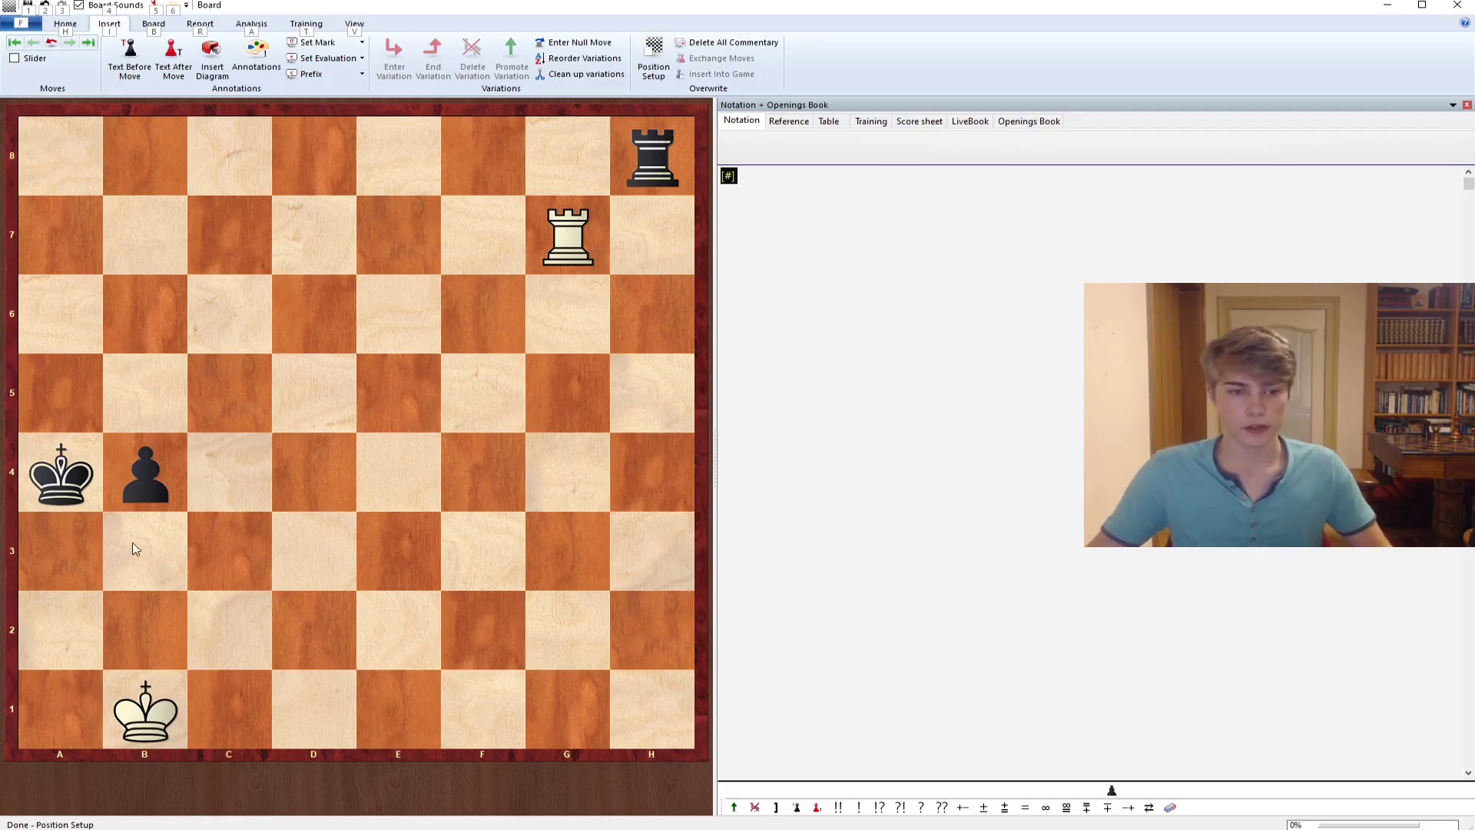
drag(144, 470, 143, 550)
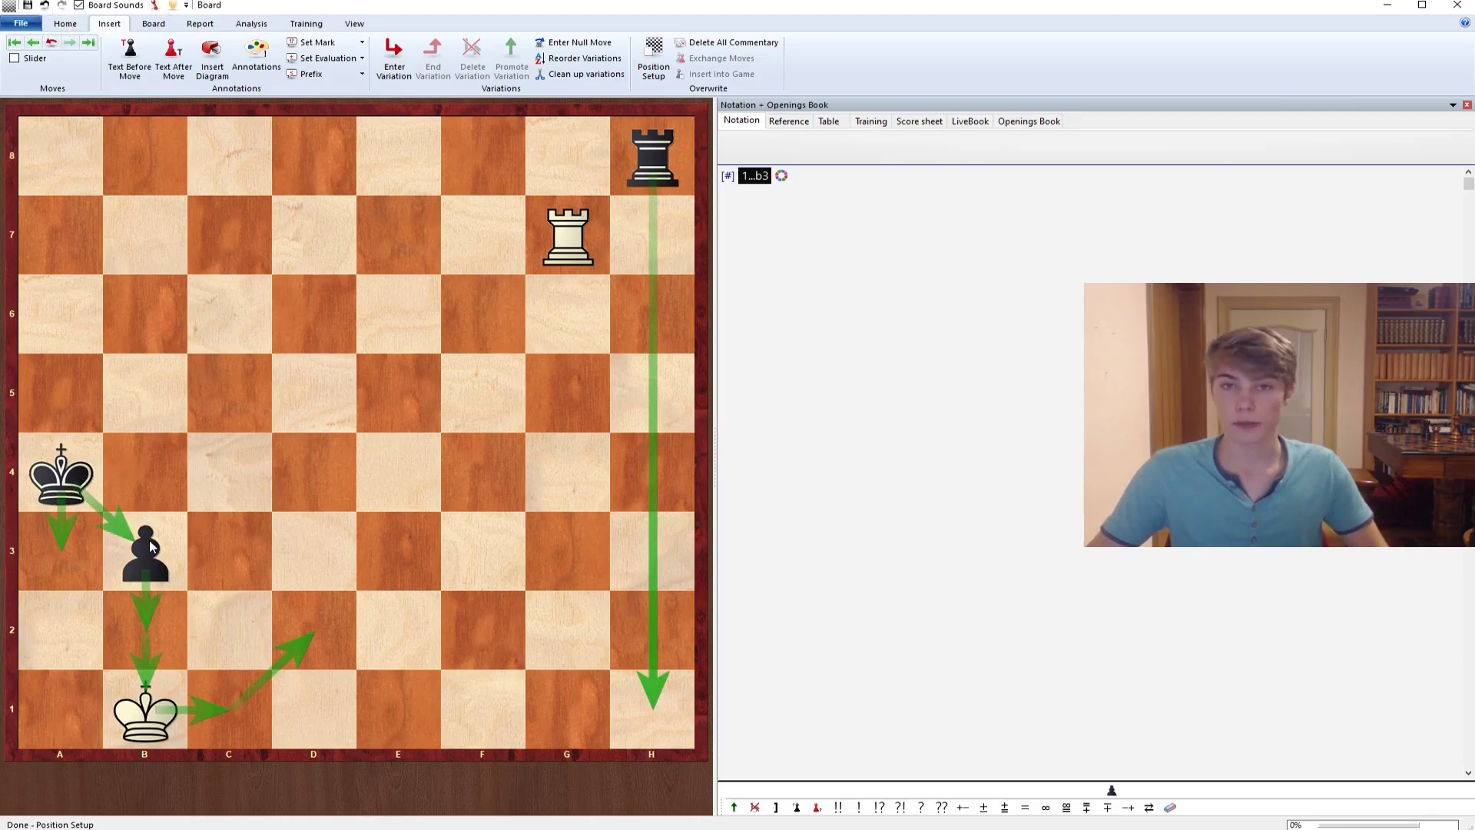
drag(566, 236, 143, 235)
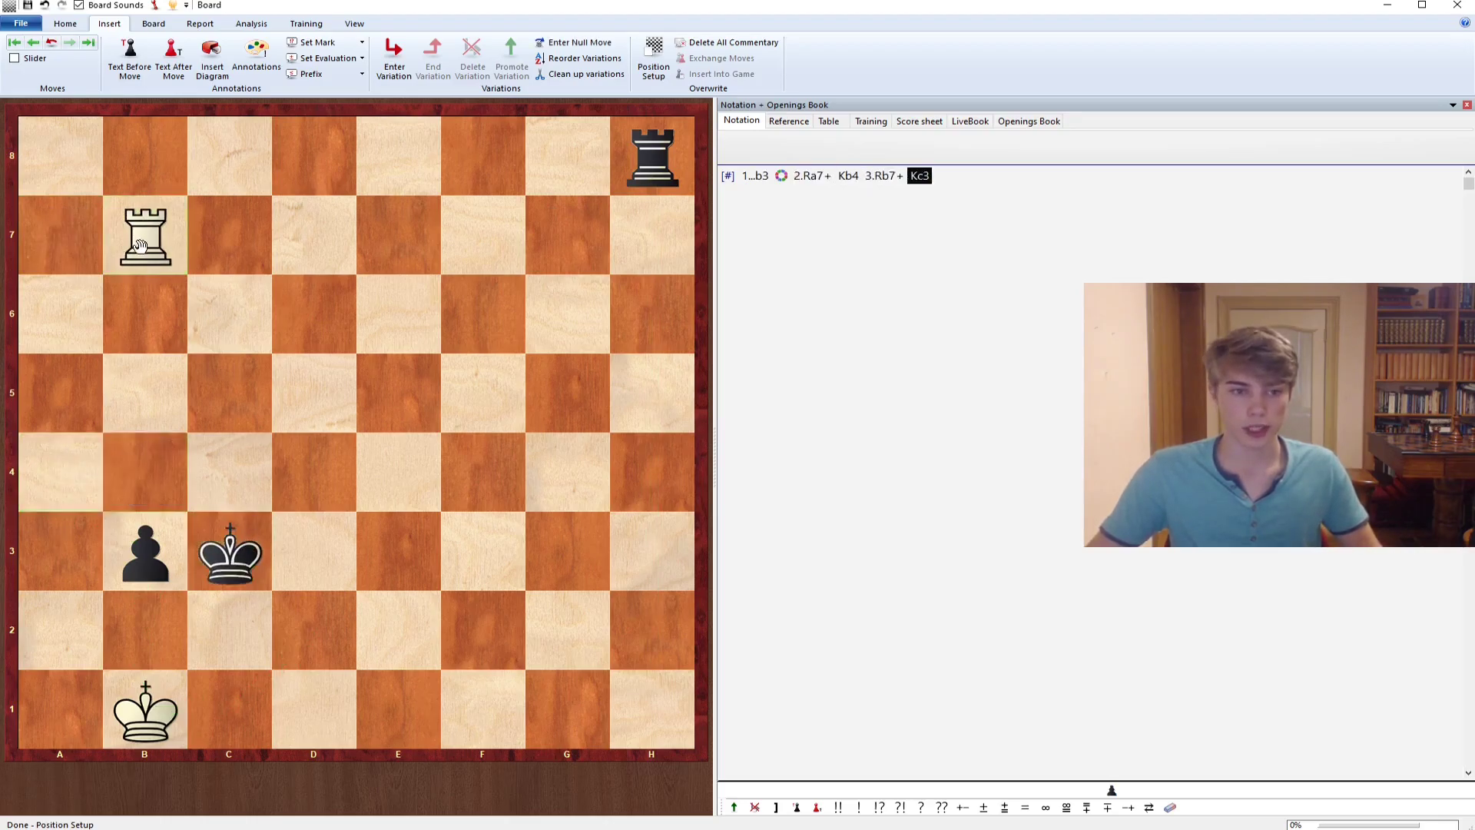
drag(143, 236, 229, 236)
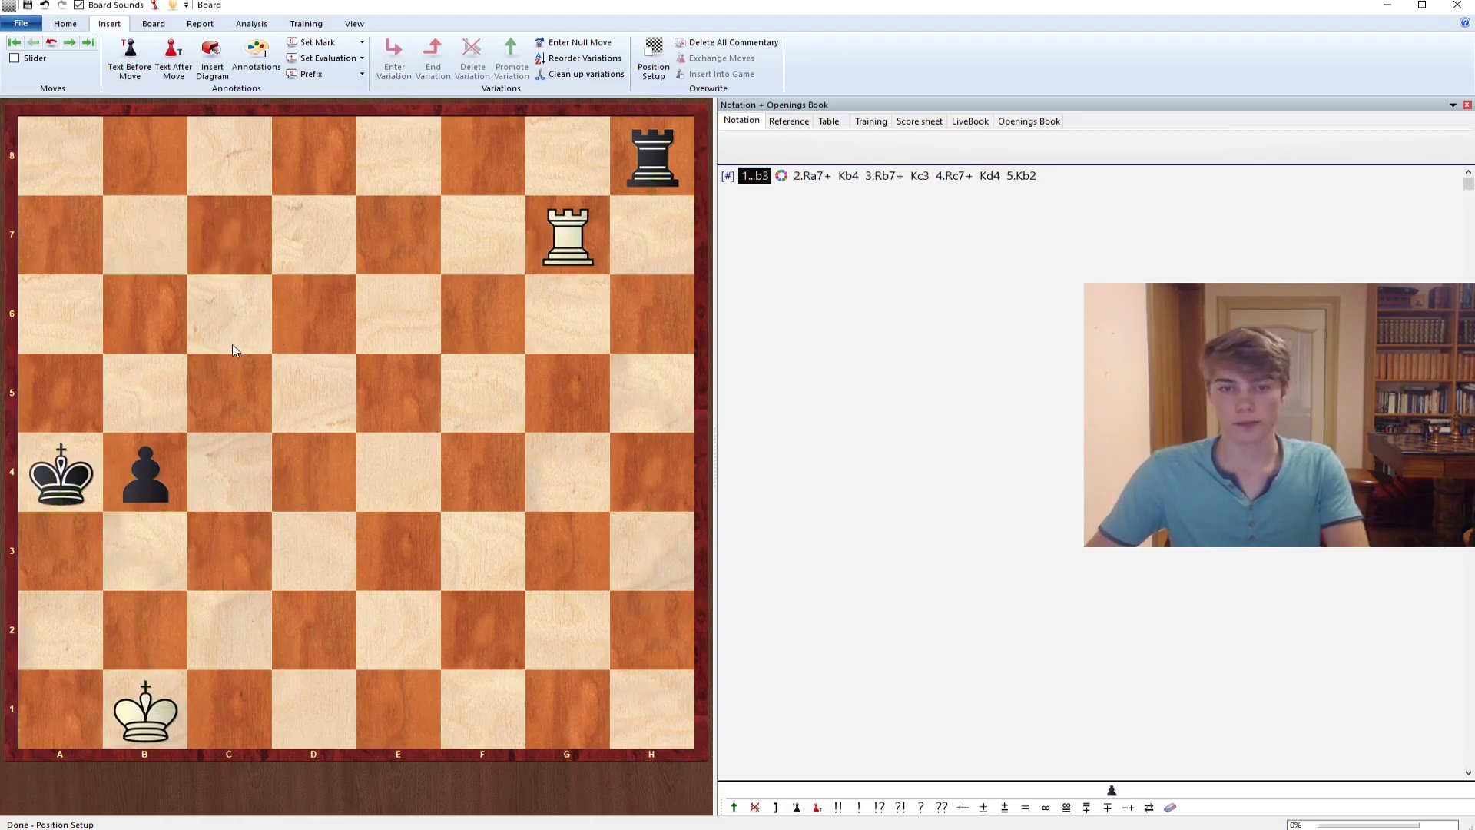
- Add the side line 1...Kb3 2.Rg3+ Ka4 3.Rg7, then step back to the start
drag(59, 470, 143, 550)
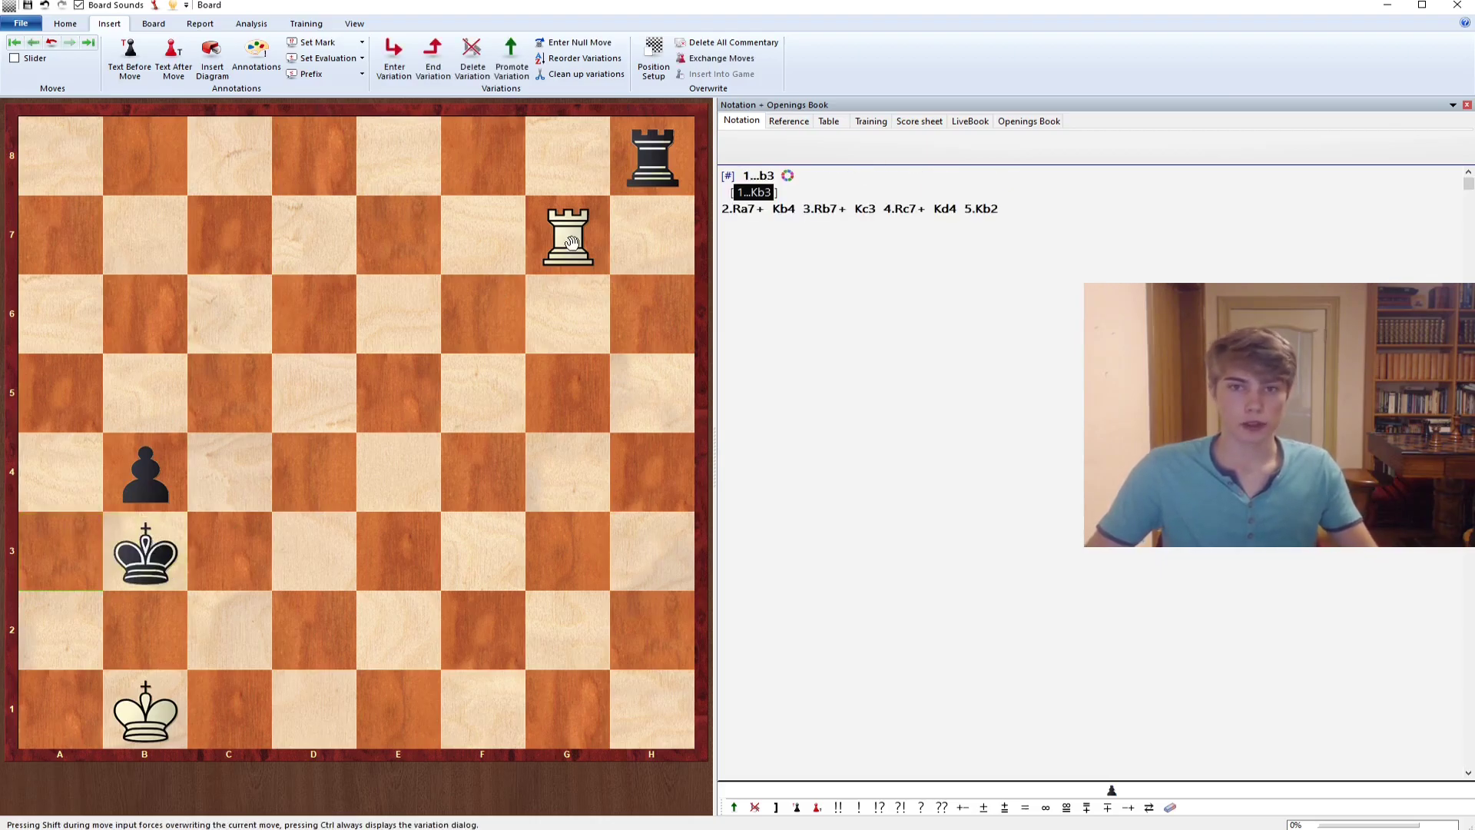
drag(567, 236, 567, 552)
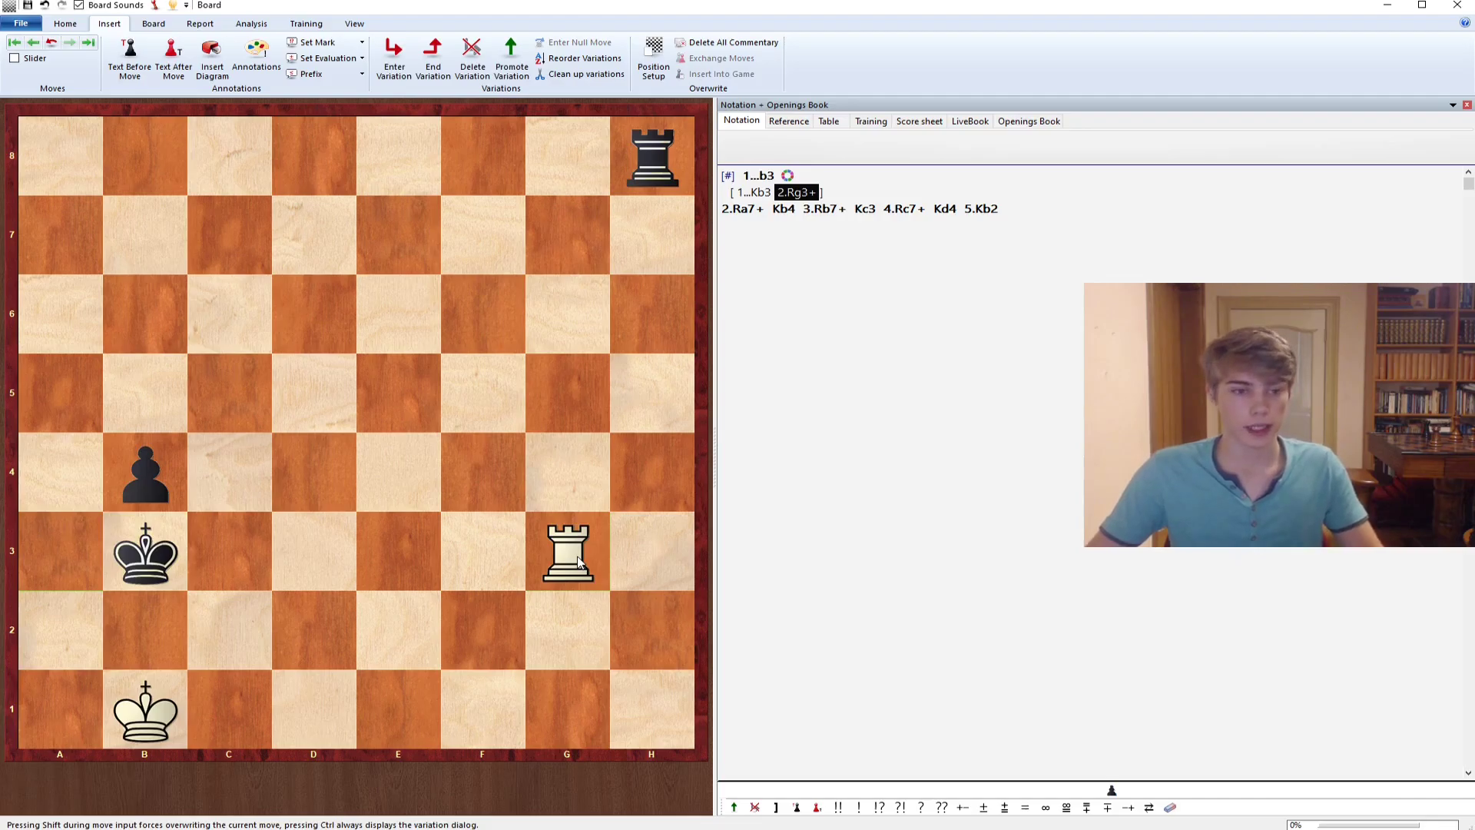
mouse_move(237, 574)
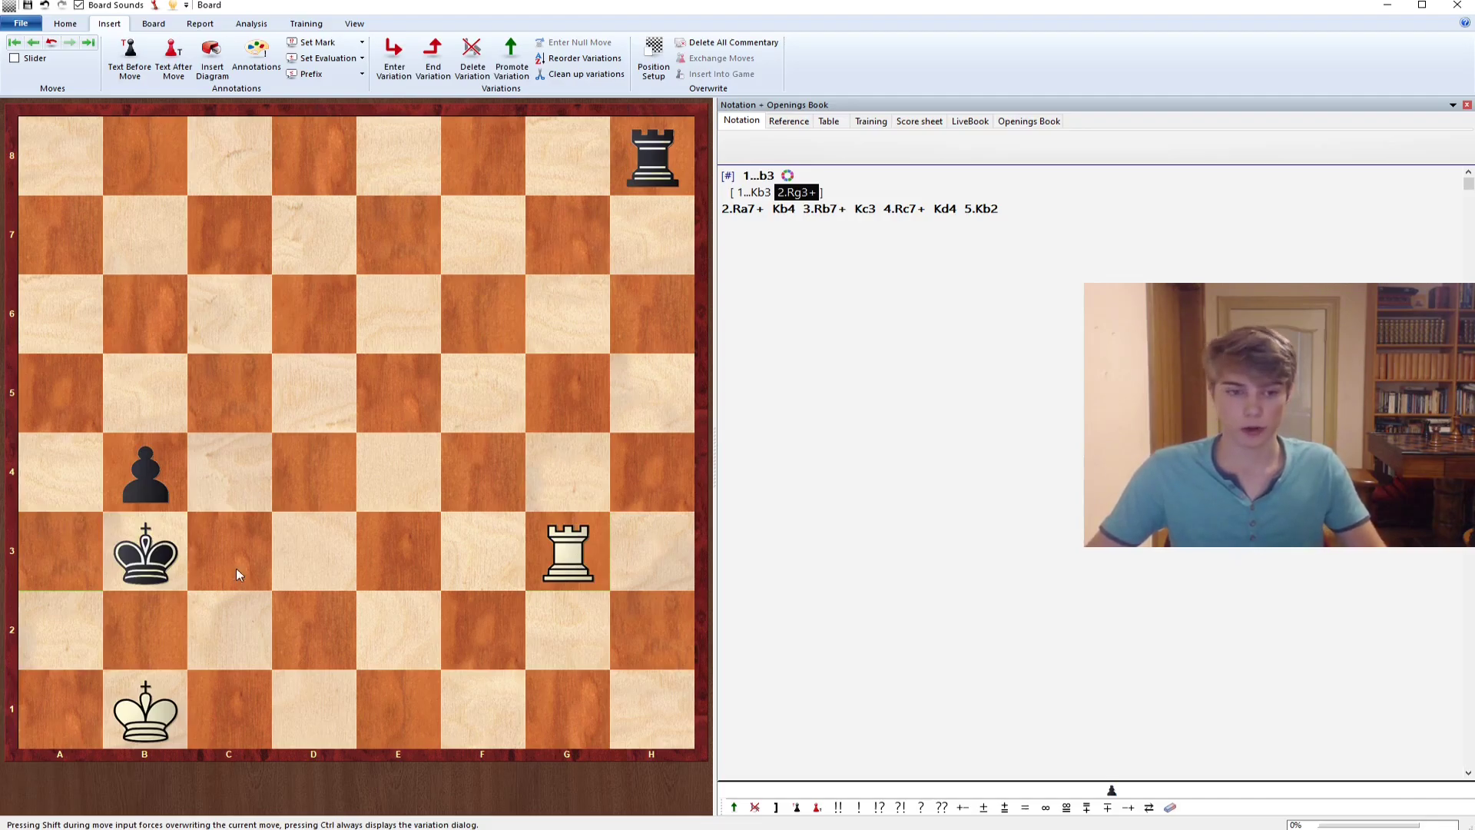
drag(144, 554, 59, 470)
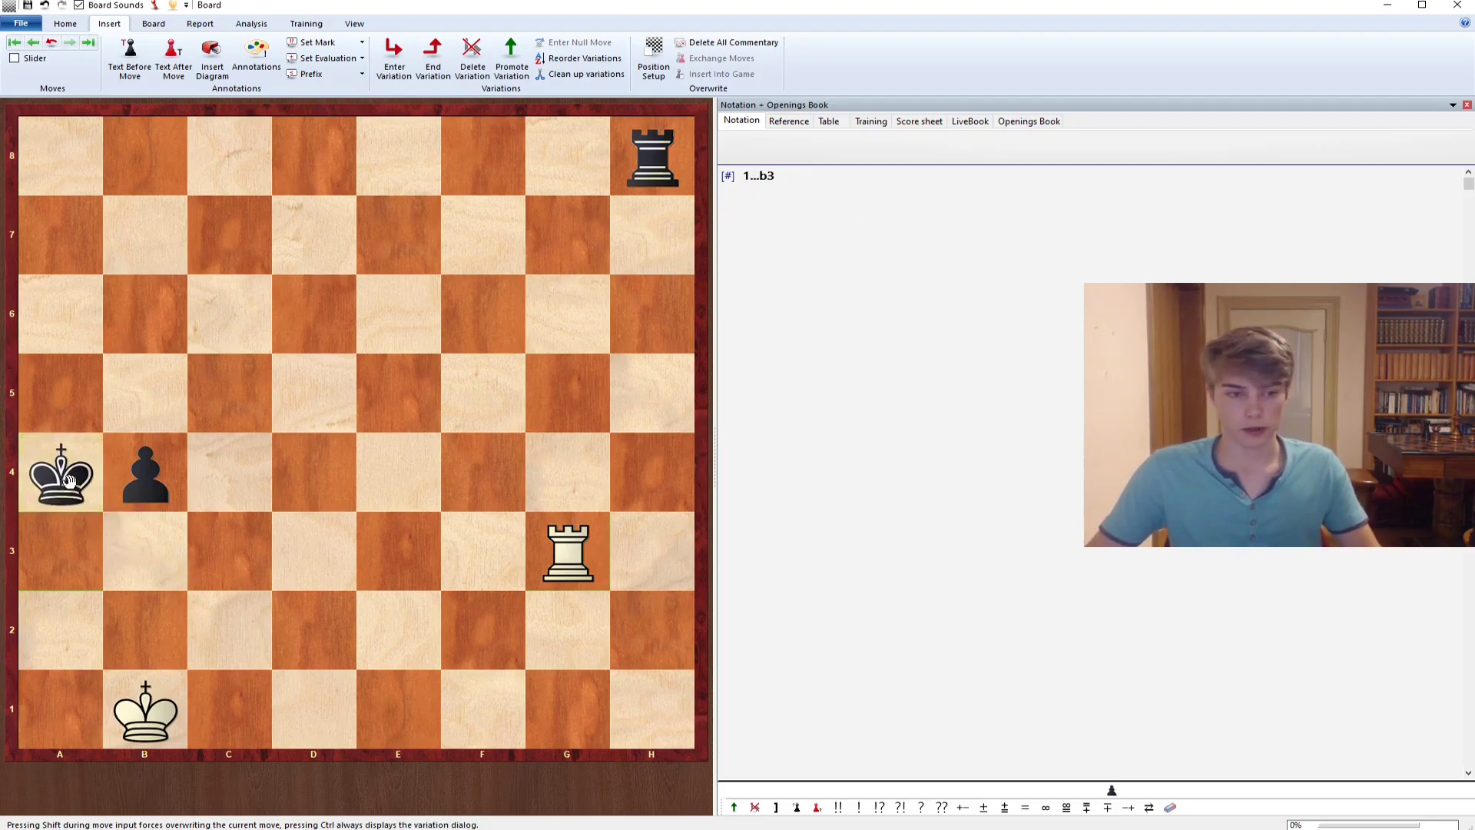
drag(566, 552, 566, 235)
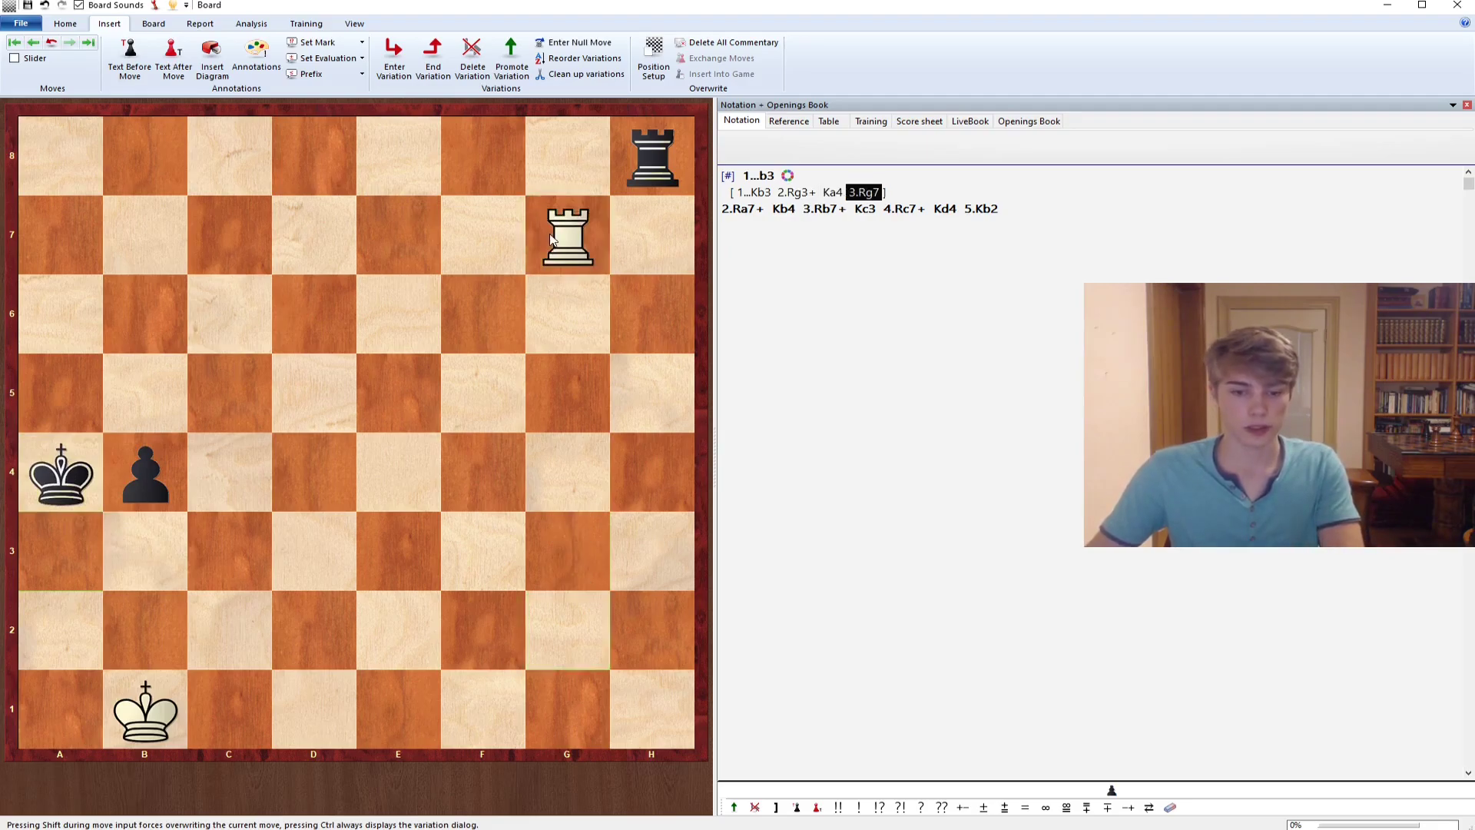
click(796, 192)
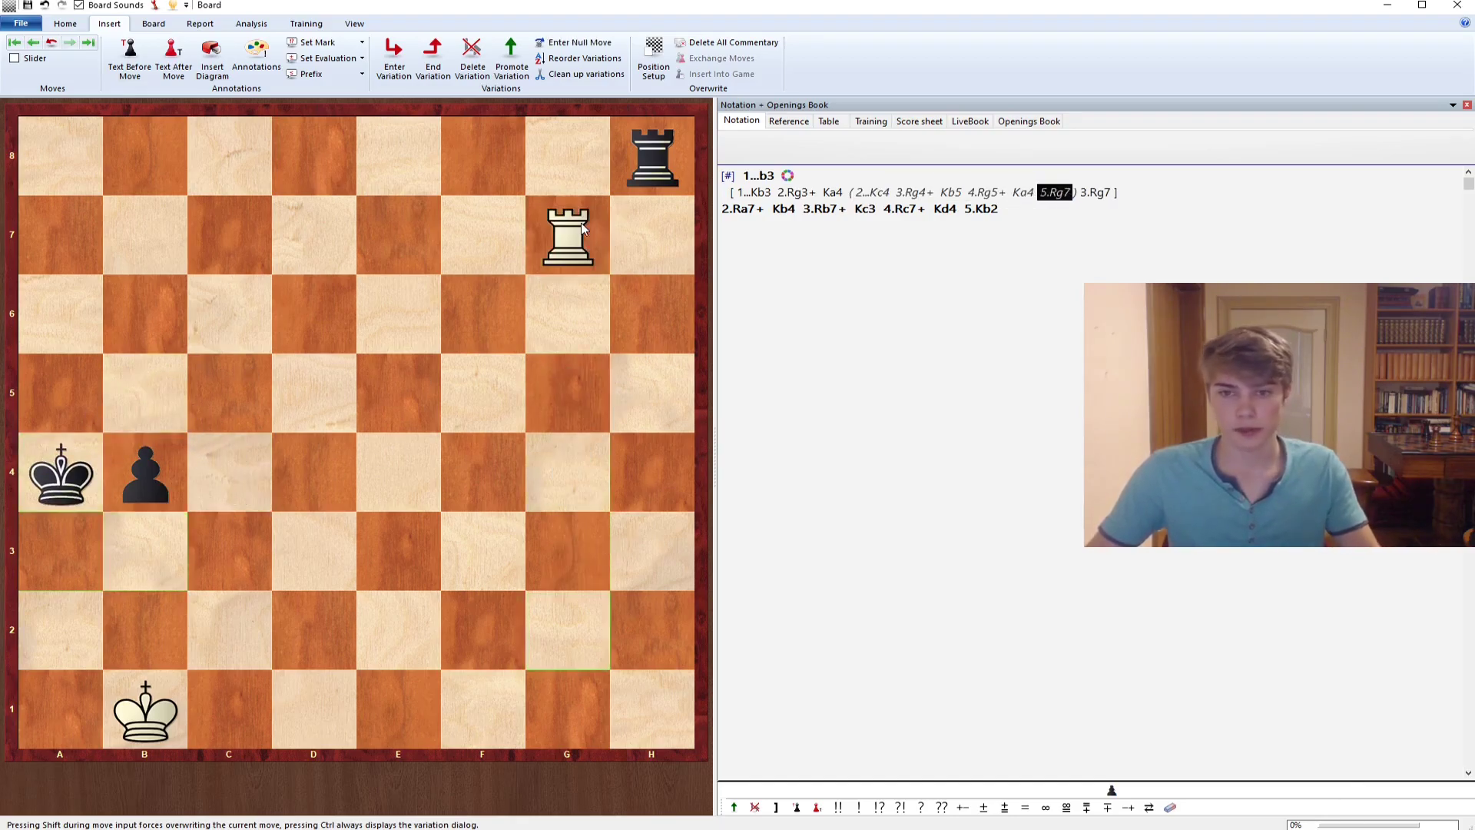
click(758, 192)
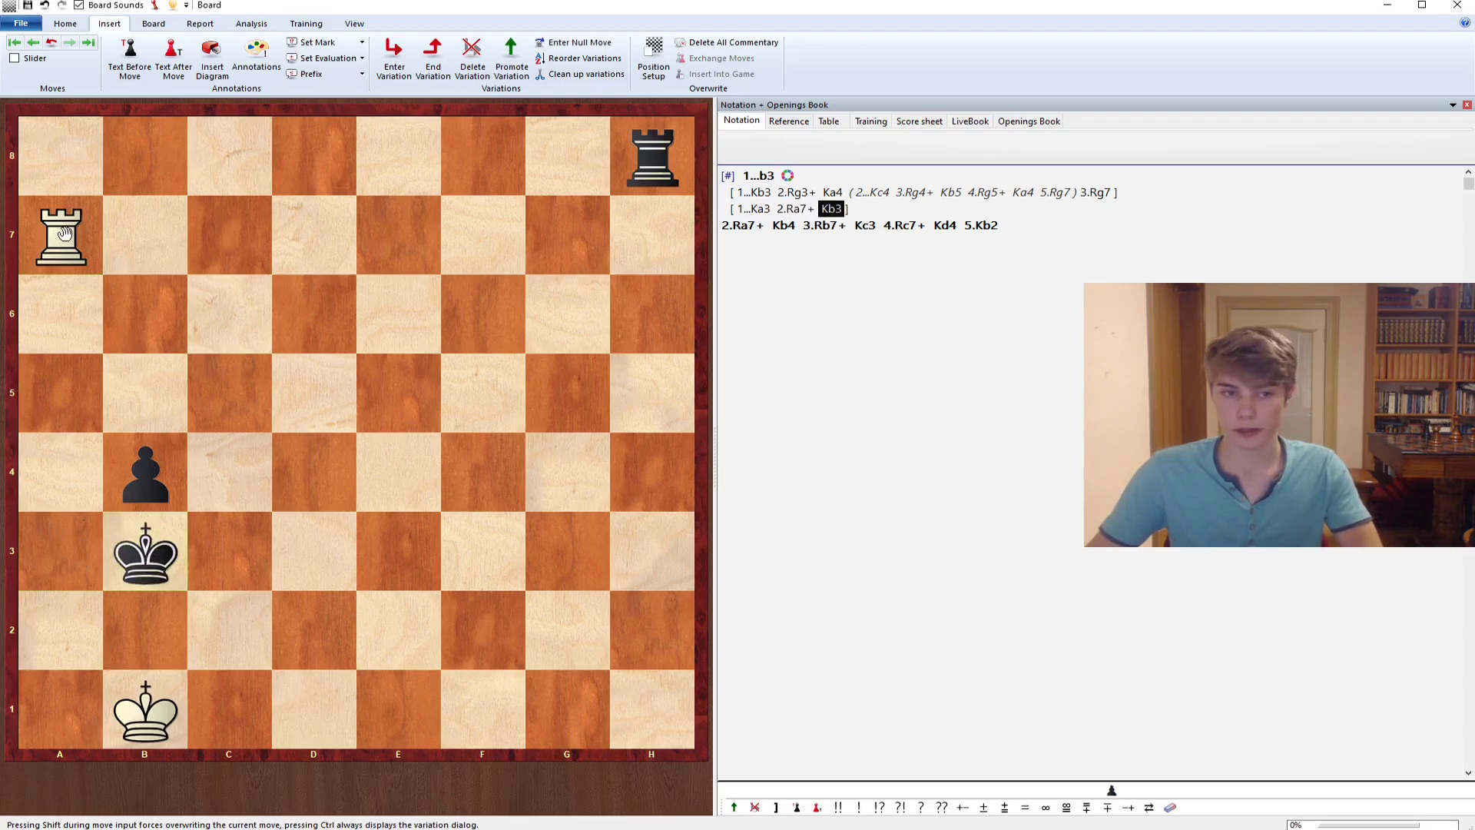
mouse_move(647, 743)
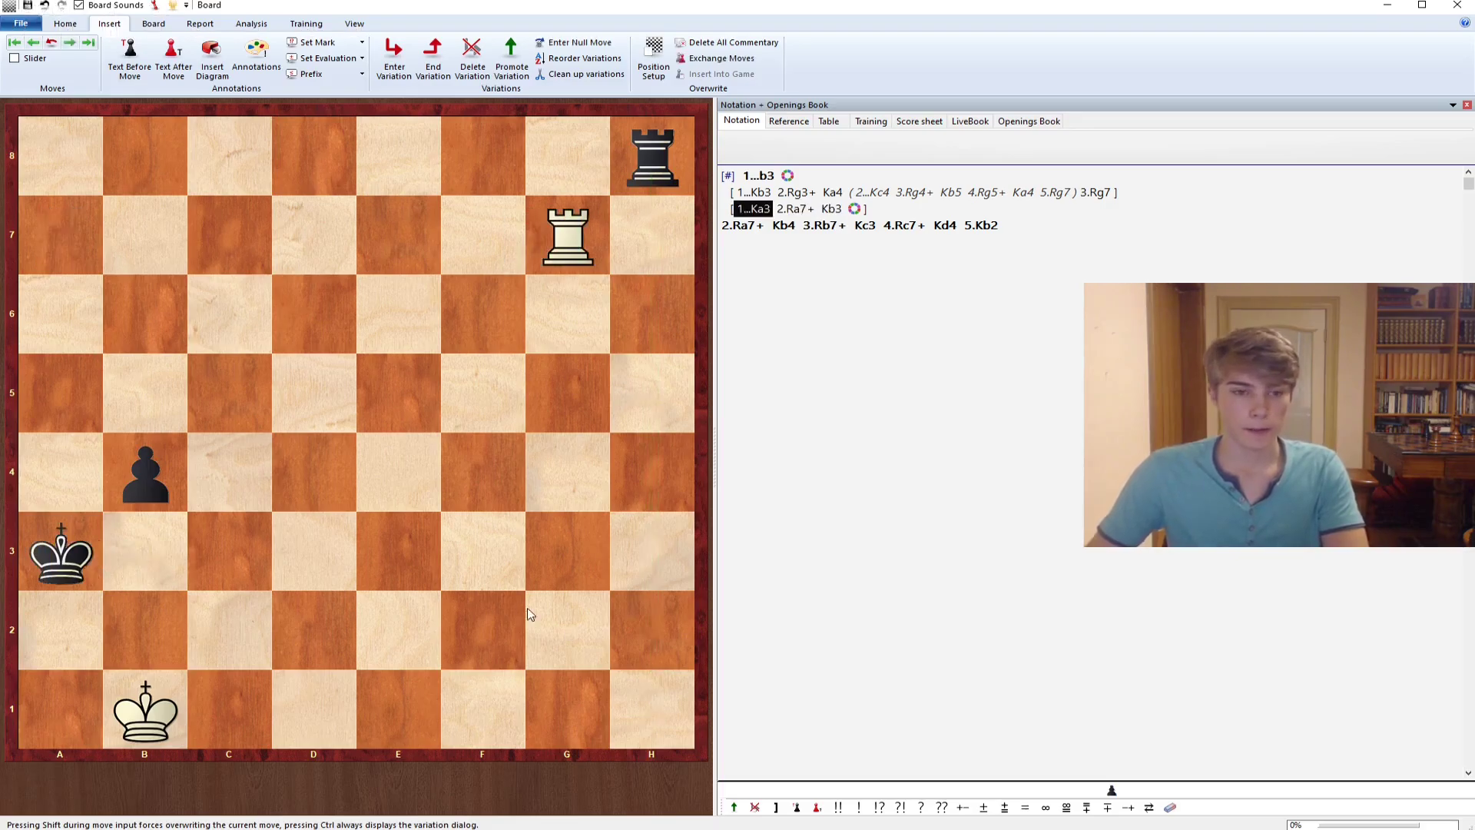
mouse_move(341, 445)
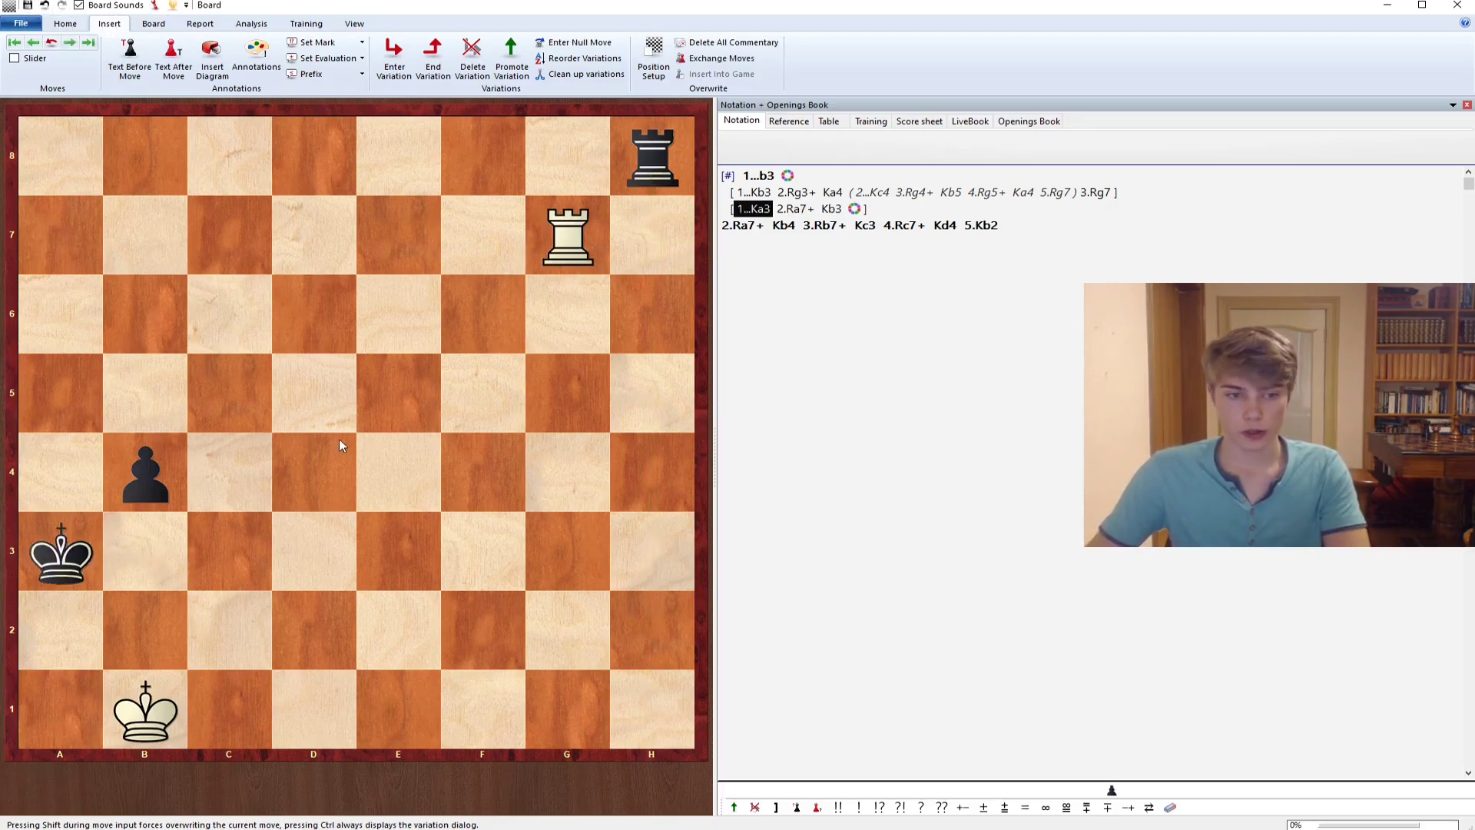
- In the 1...Ka3 line, enter 2.Rg3+ b3 3.Rg1 Rh2 4.Rf1 b2
drag(566, 236, 590, 472)
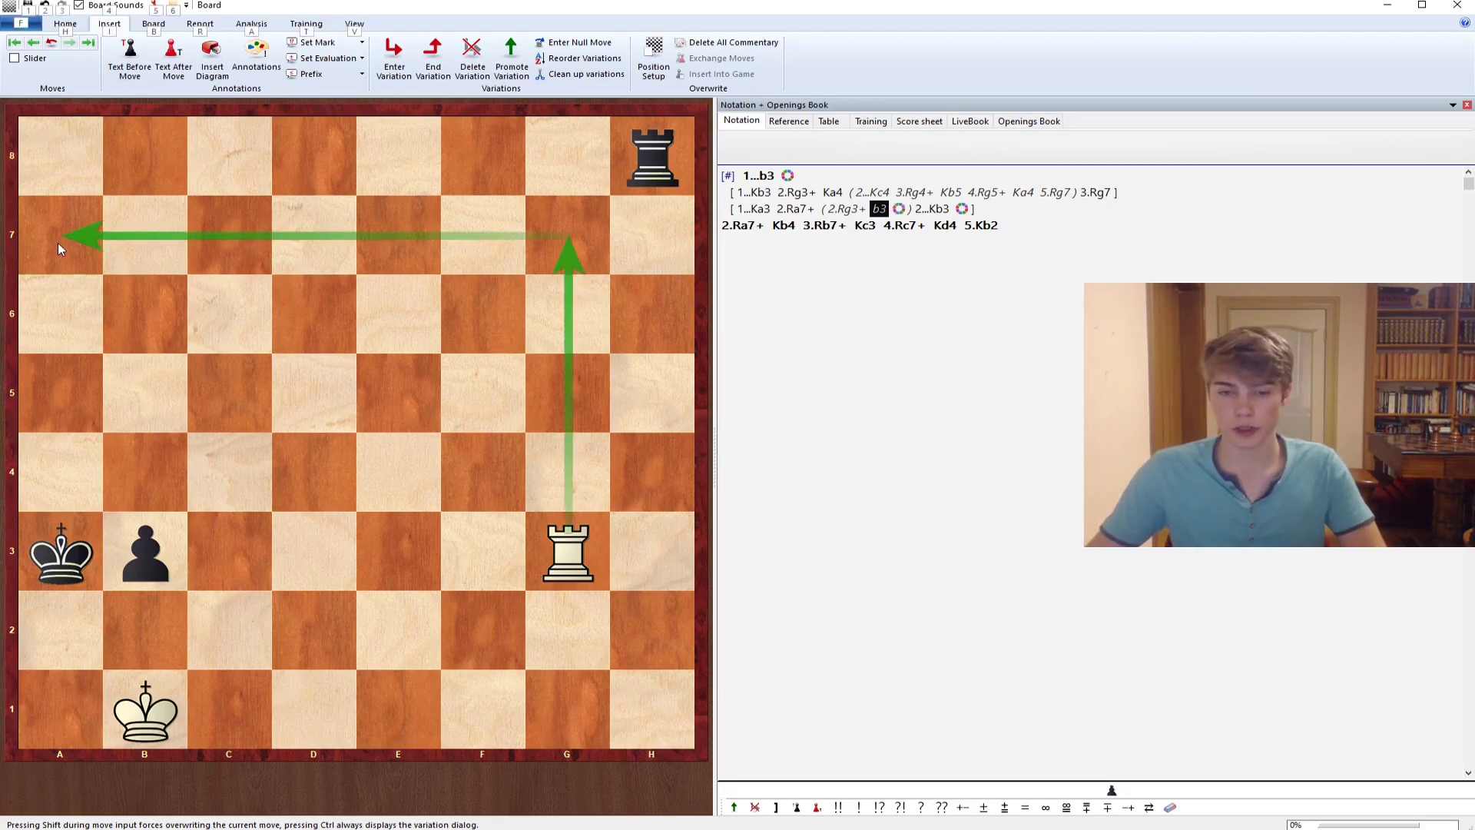
drag(651, 155, 651, 691)
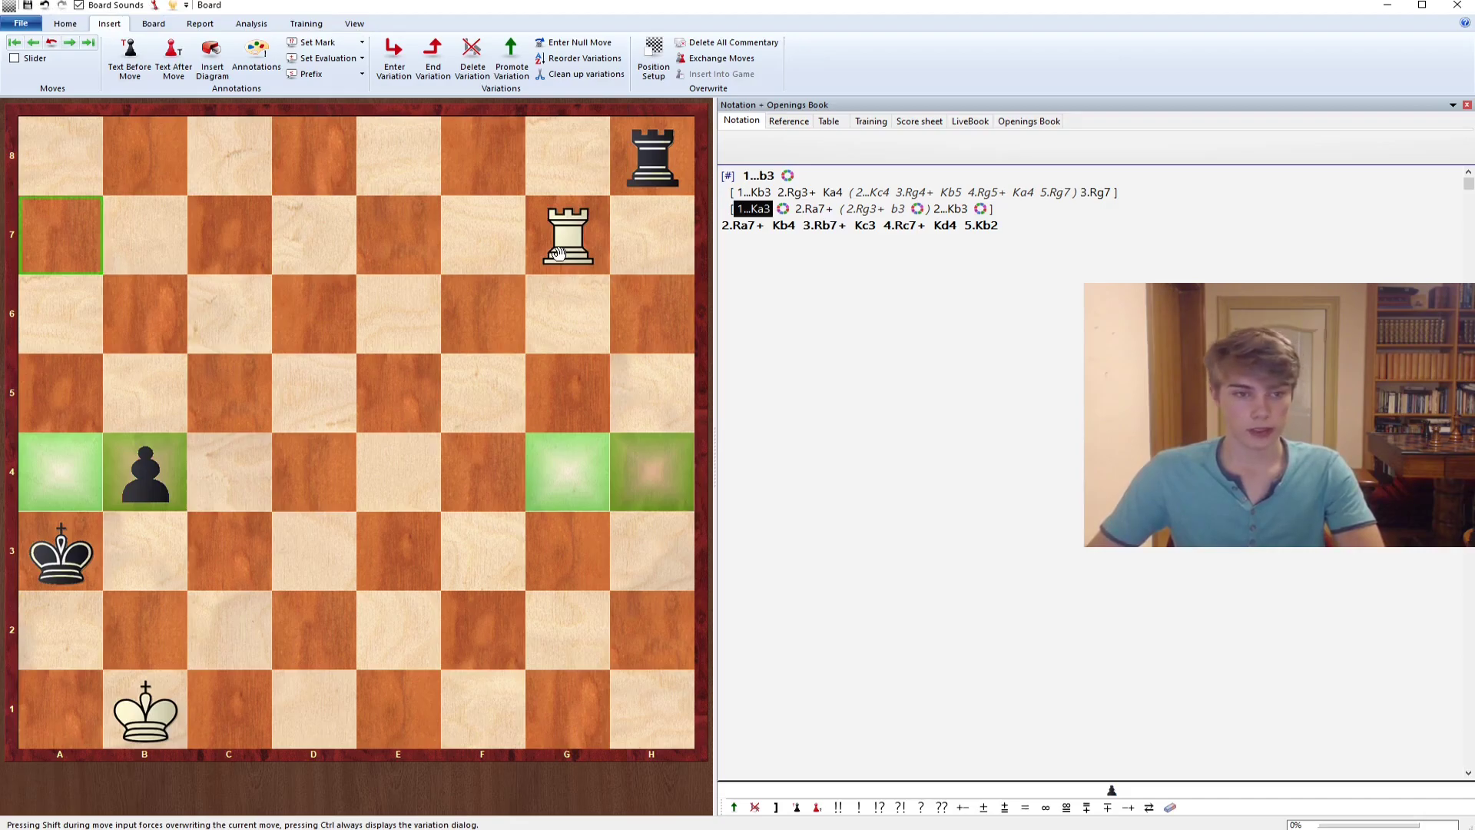
drag(567, 236, 566, 715)
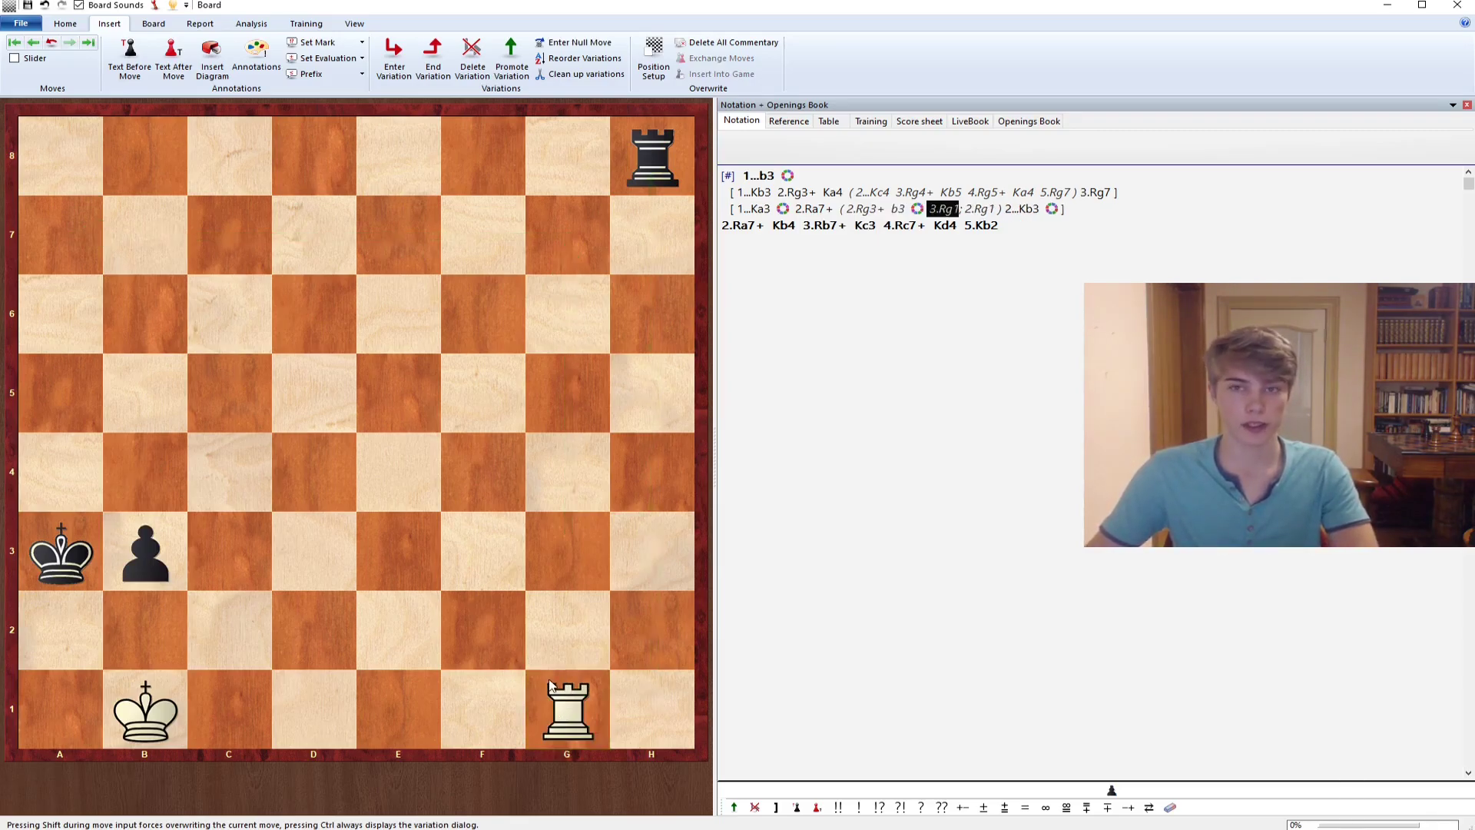
mouse_move(461, 536)
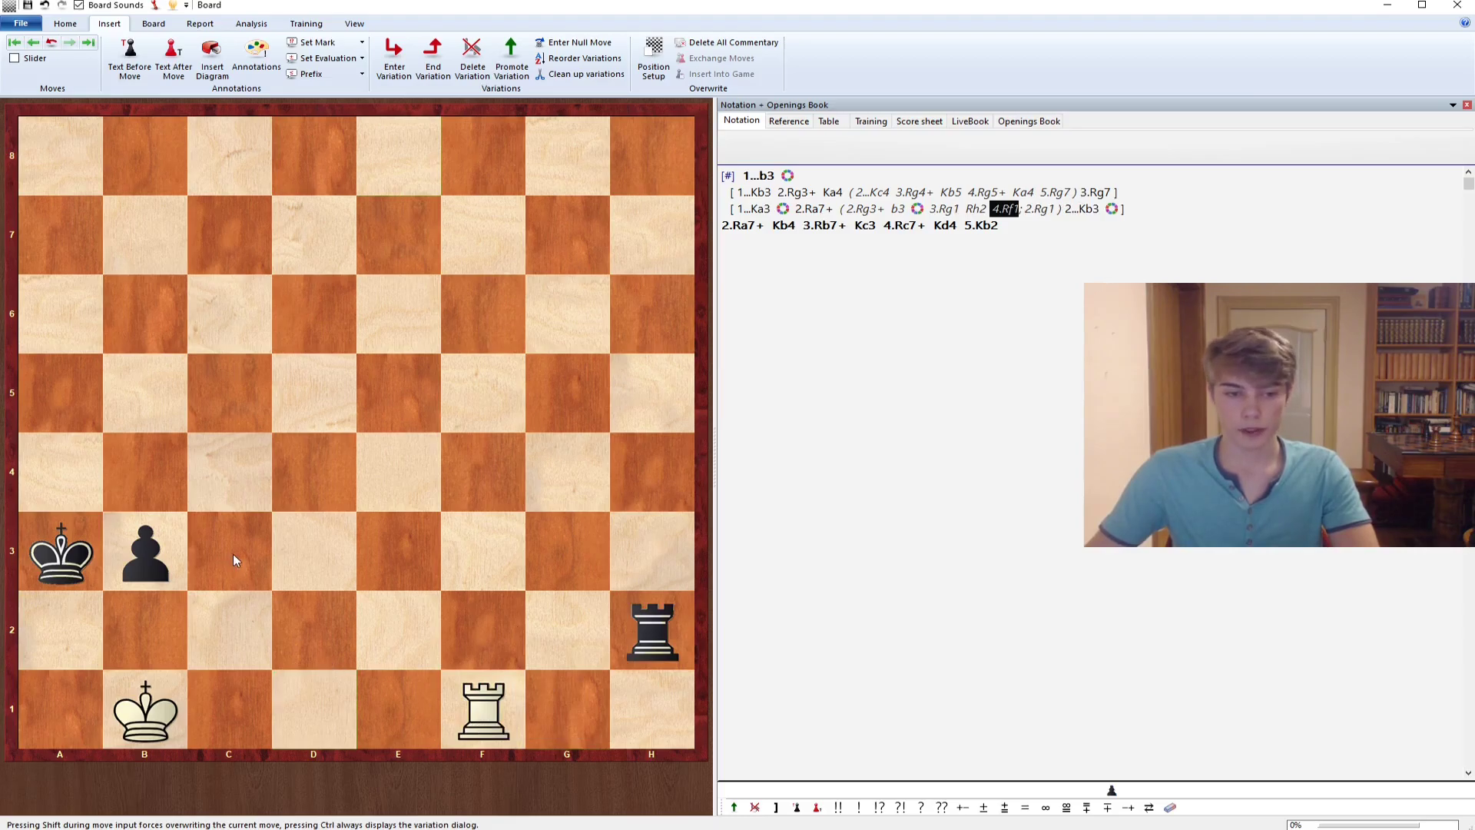
drag(482, 707, 482, 485)
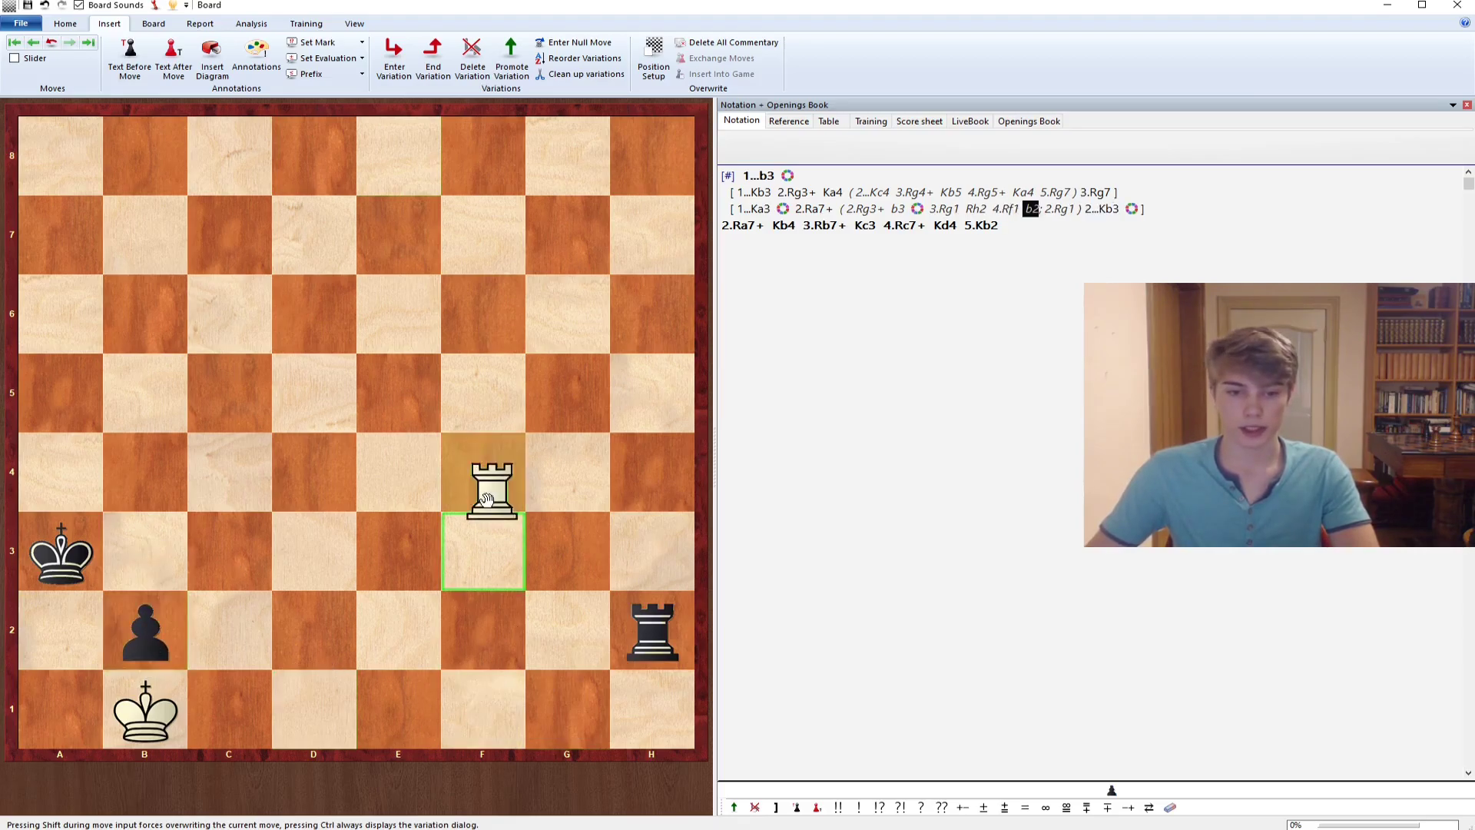
- After 4.Rf1, add sub-lines 4...Rh3 through 9.Kxb2 and 4...Rb2+ 5.Ka1 (5.Kc1 Ka2)
drag(481, 492, 481, 708)
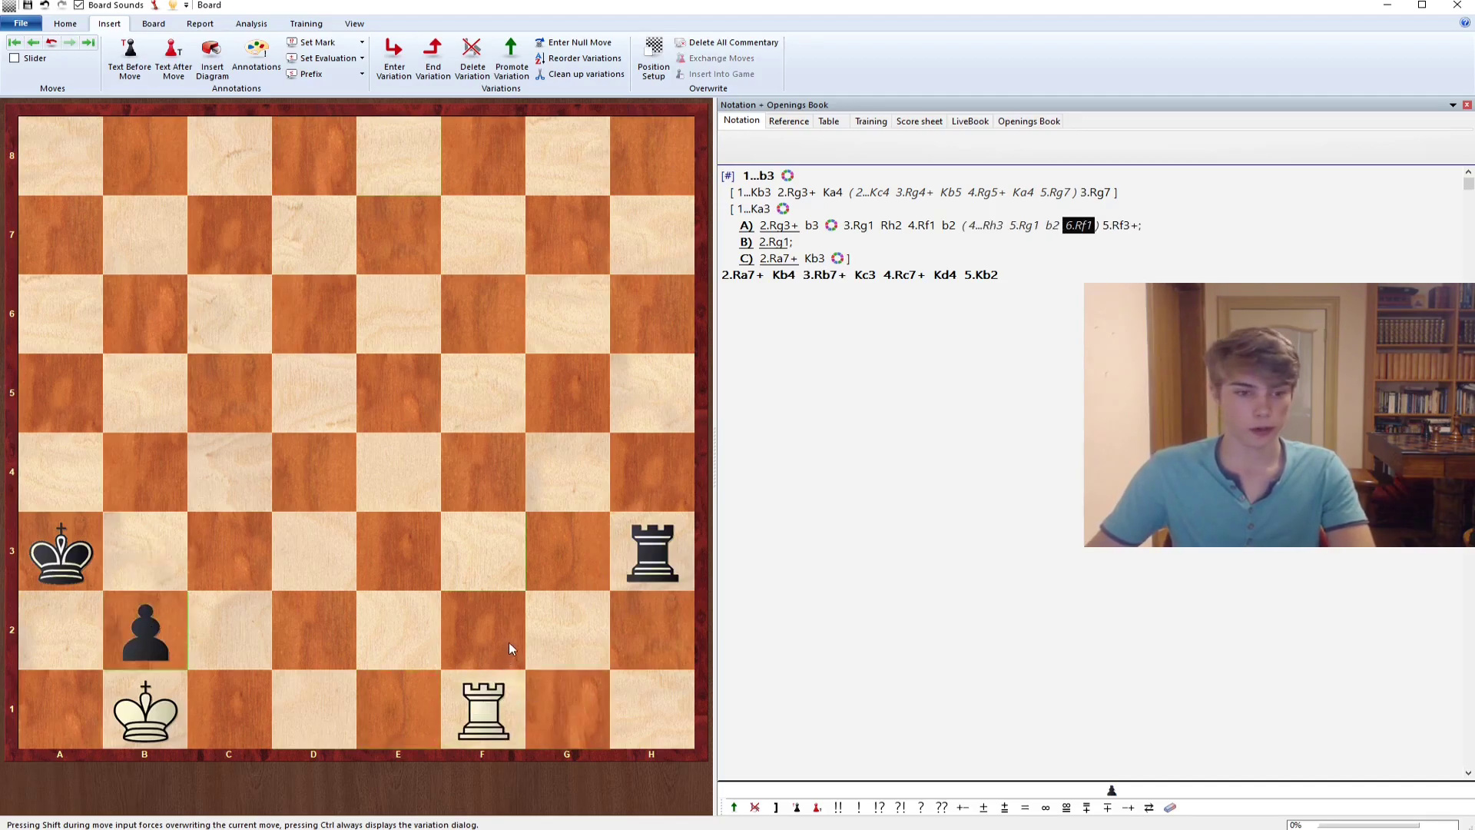
mouse_move(619, 578)
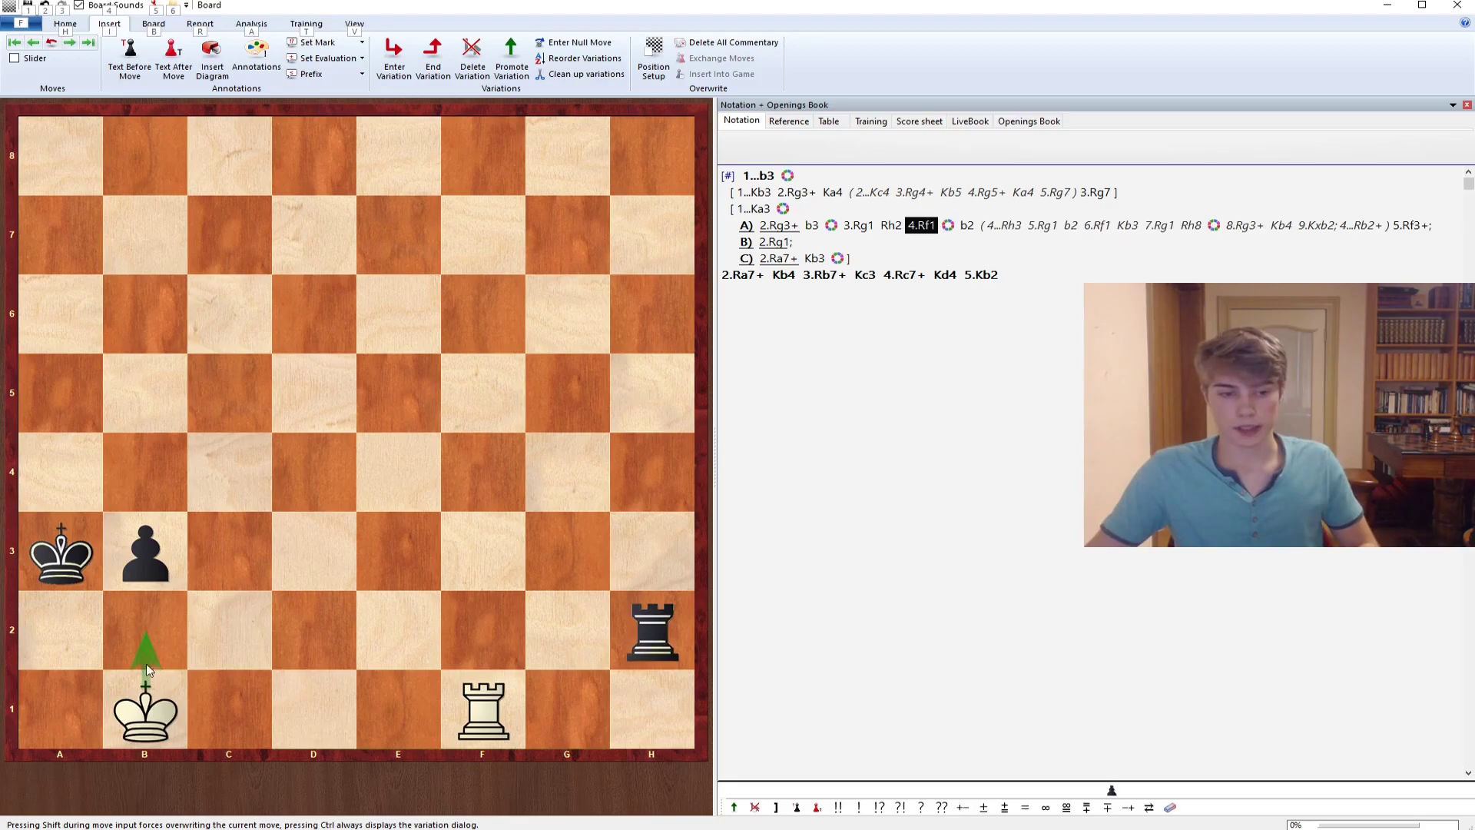
drag(144, 706, 59, 629)
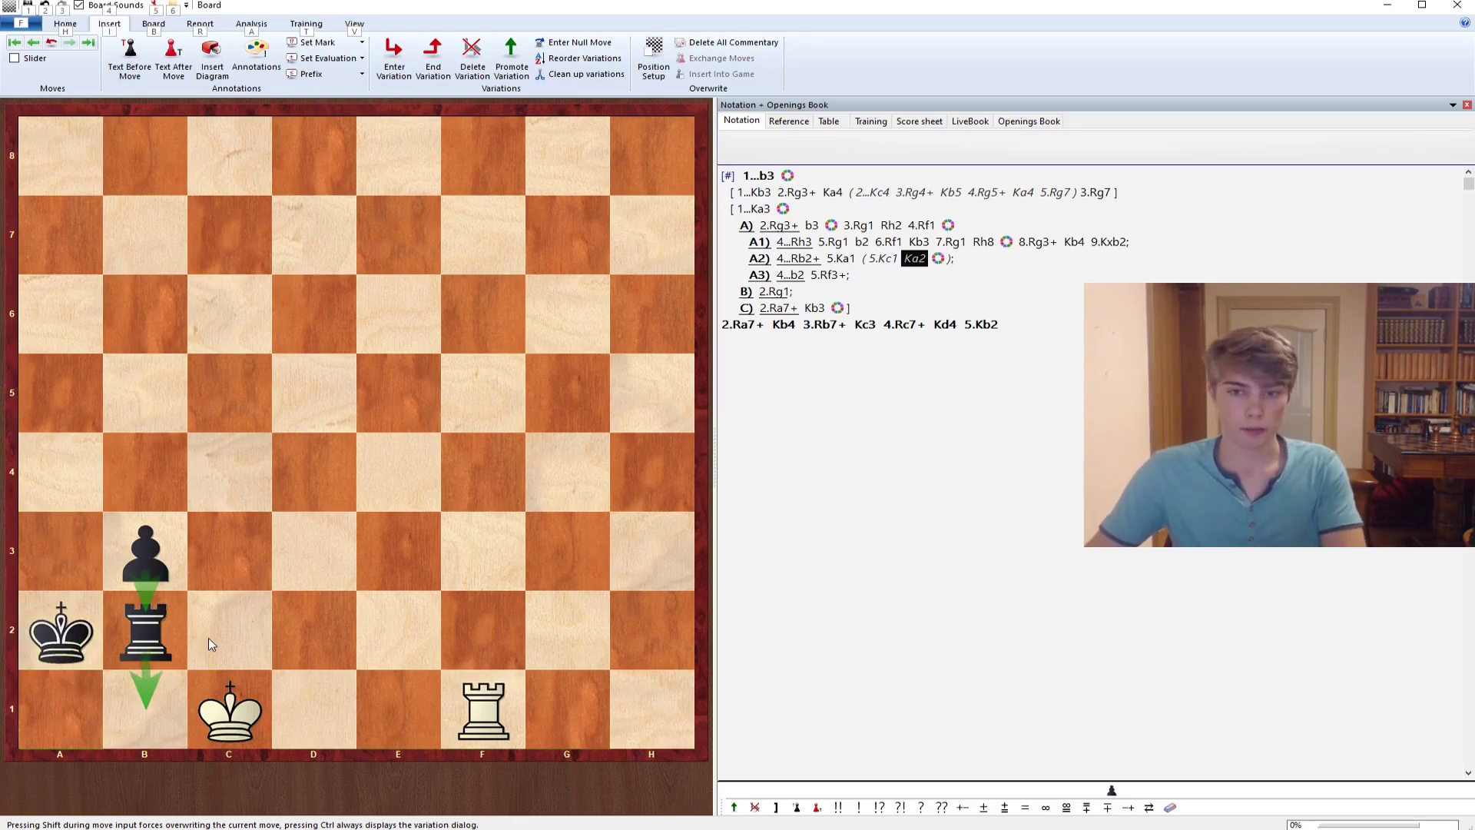
- Select 5.Ka1 in the notation to extend the 4...Rb2+ sub-line
click(798, 258)
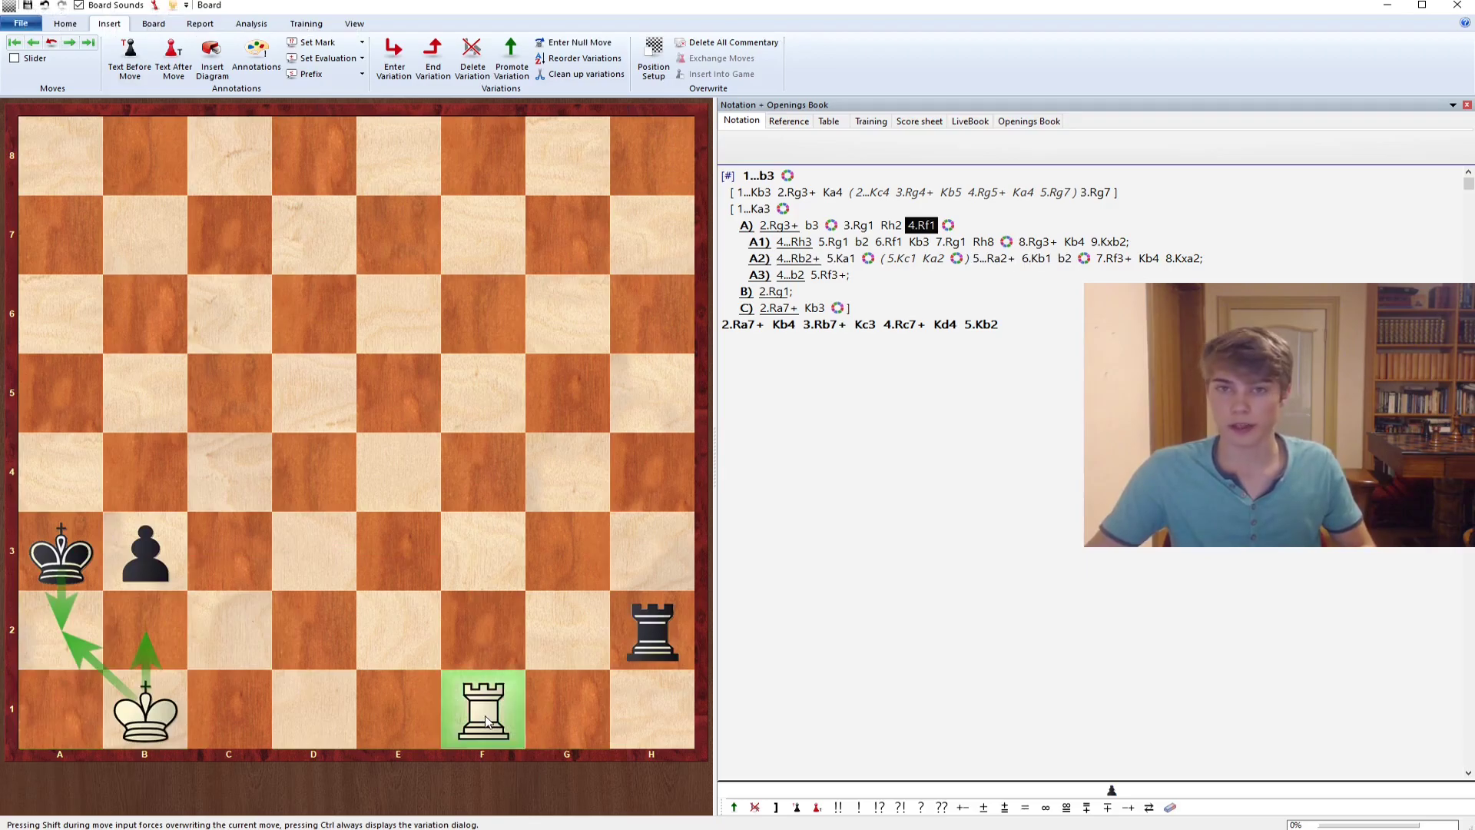
mouse_move(485, 720)
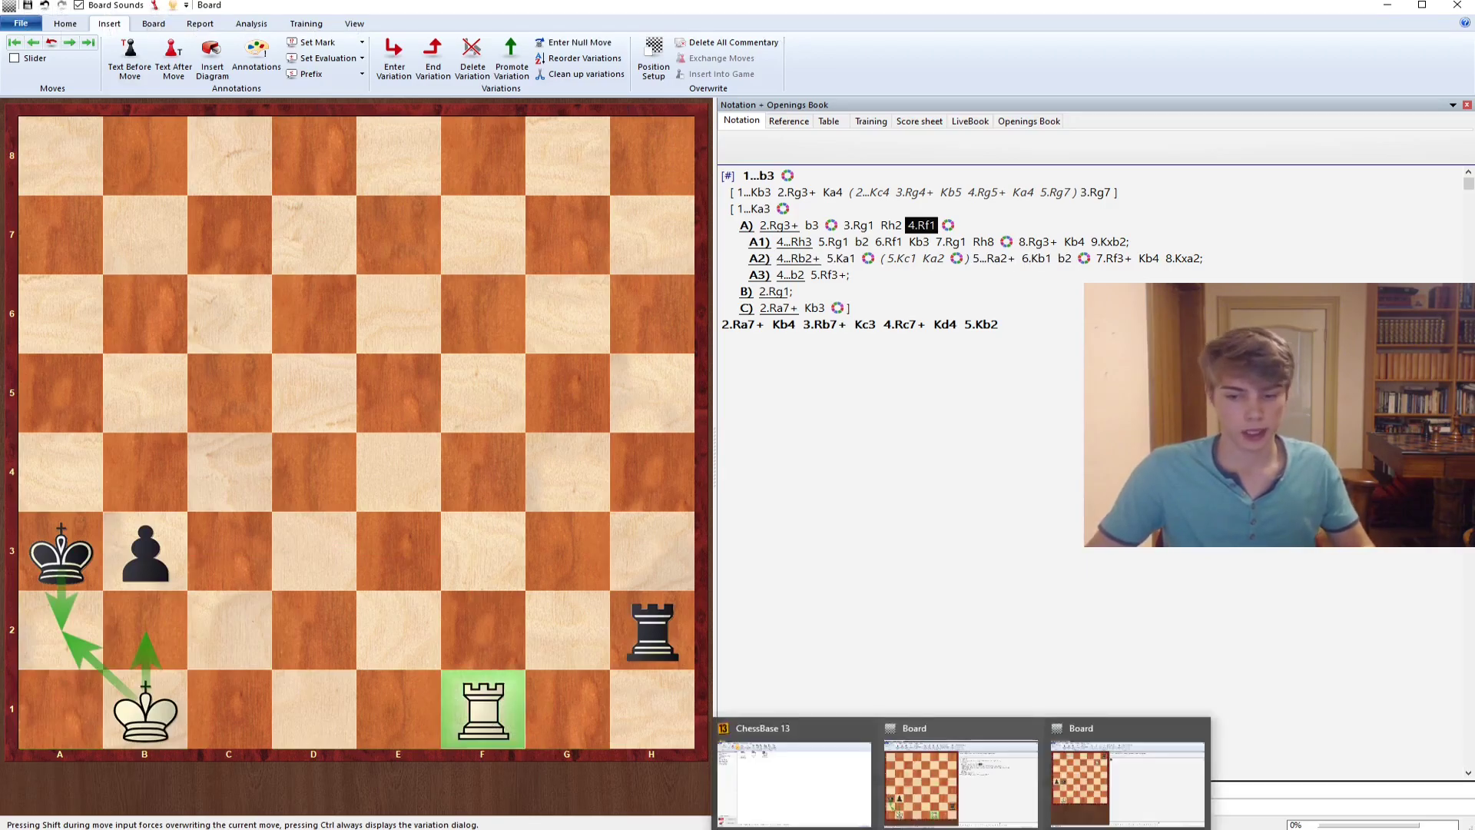
- Switch to the second Board window holding the a-pawn position
click(653, 56)
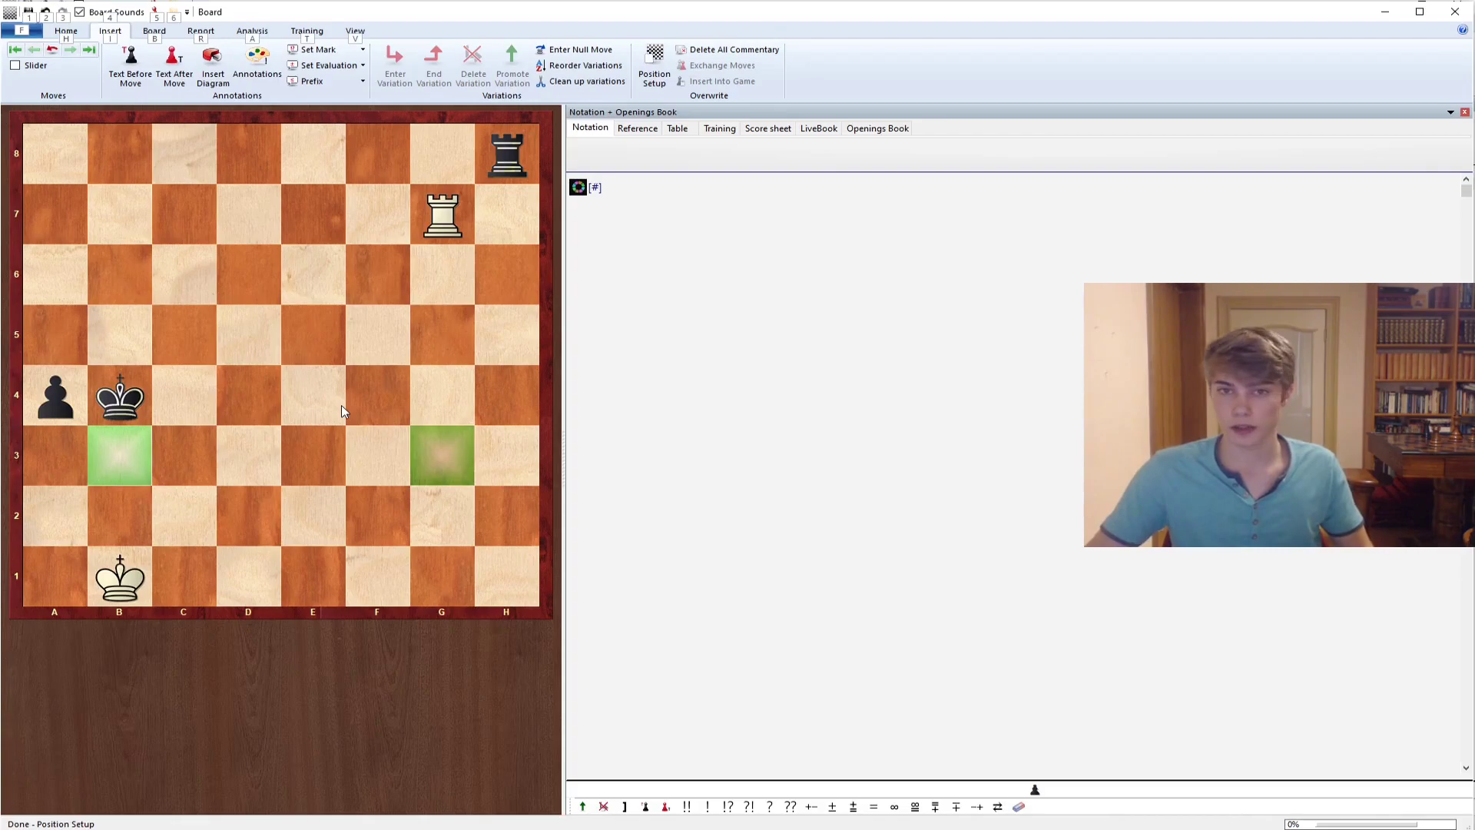
mouse_move(147, 461)
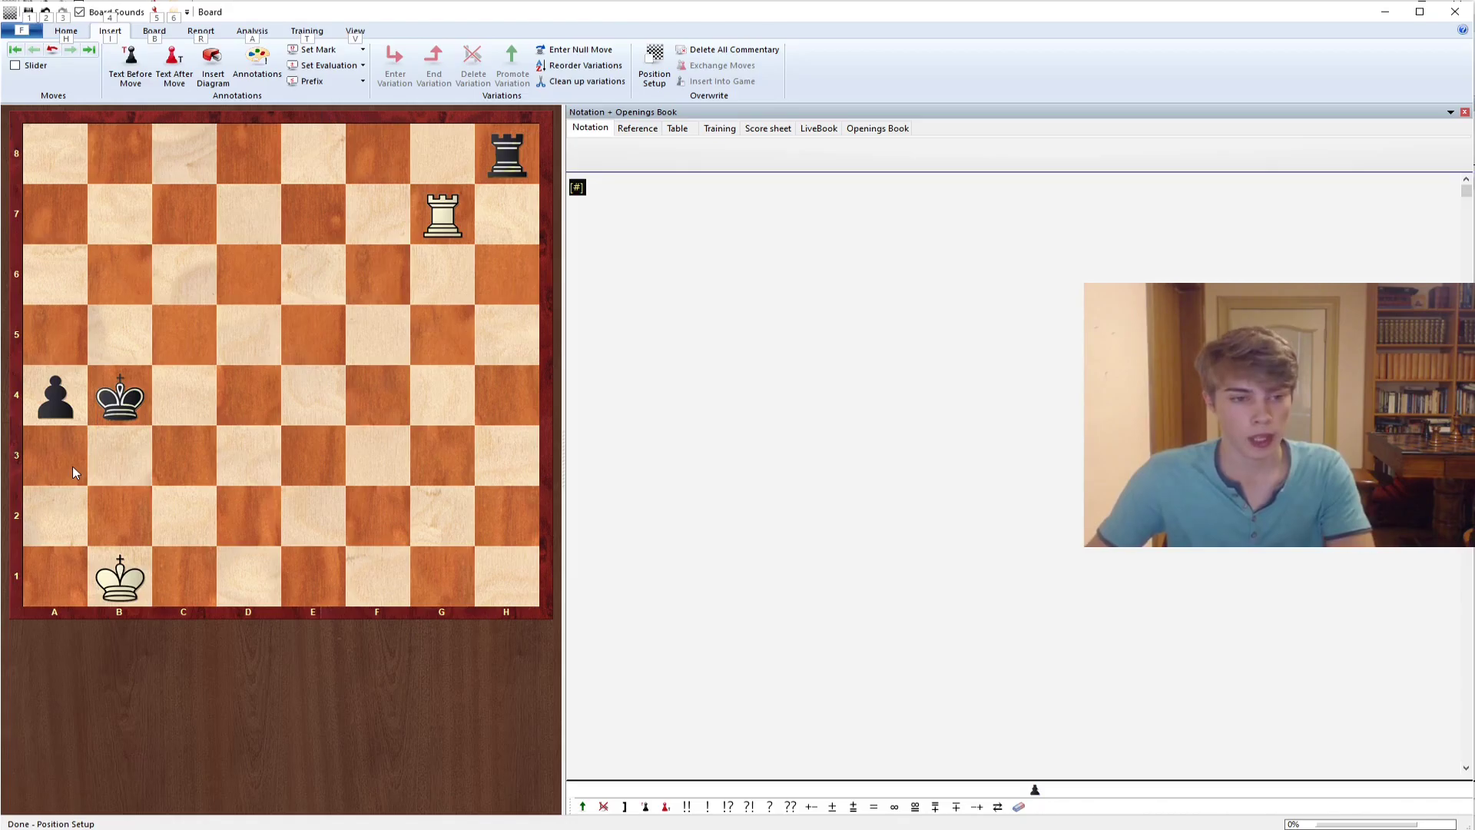
mouse_move(77, 473)
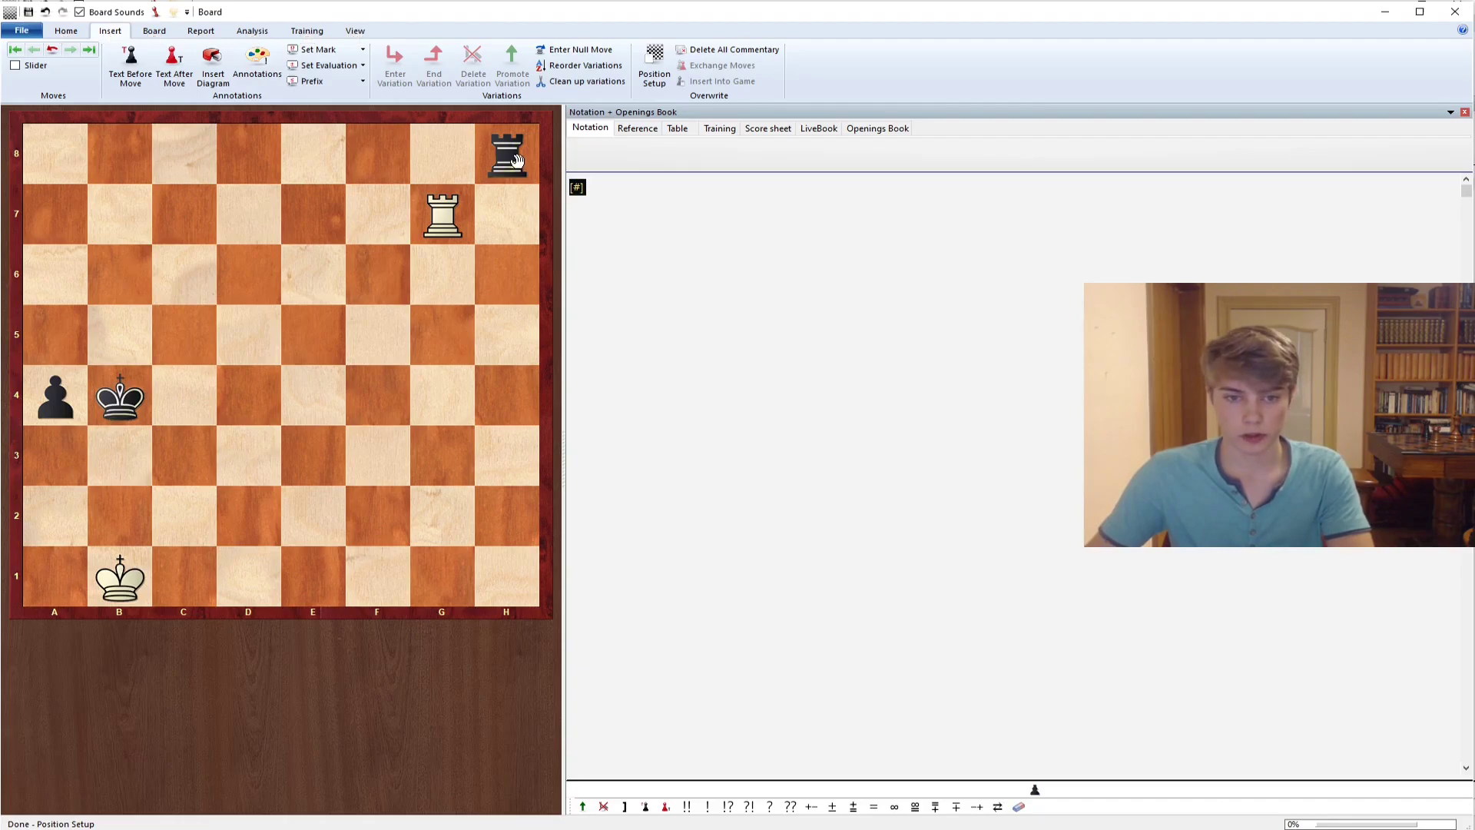
- Enter 1...Rh3 2.Rg4+ Kb3 3.Rg1 a3 4.Rf1 Rh2 5.Rf3+, plus side line 4...a2+ to 6...Rxf3
drag(506, 156, 507, 456)
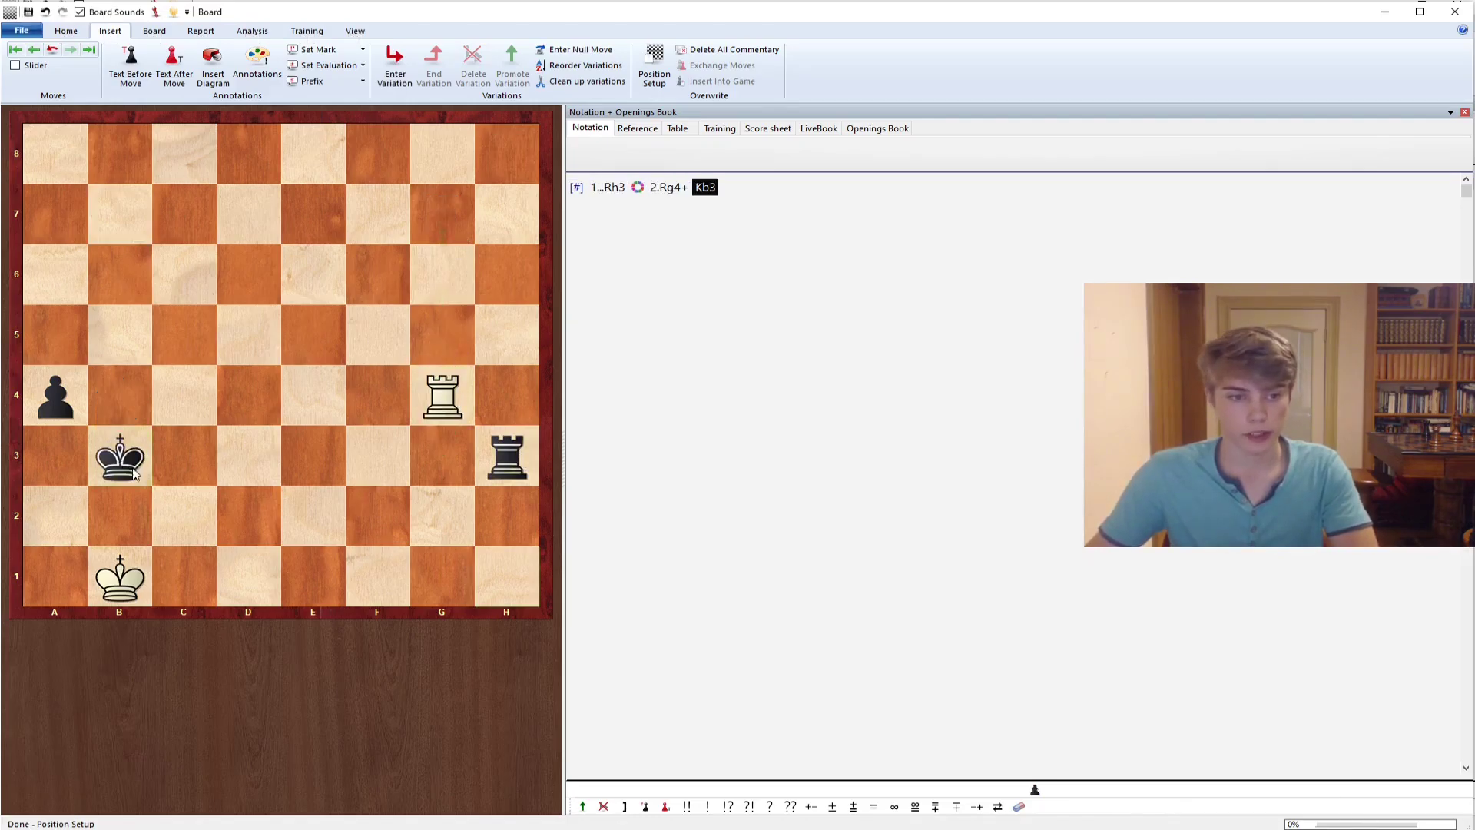
mouse_move(246, 509)
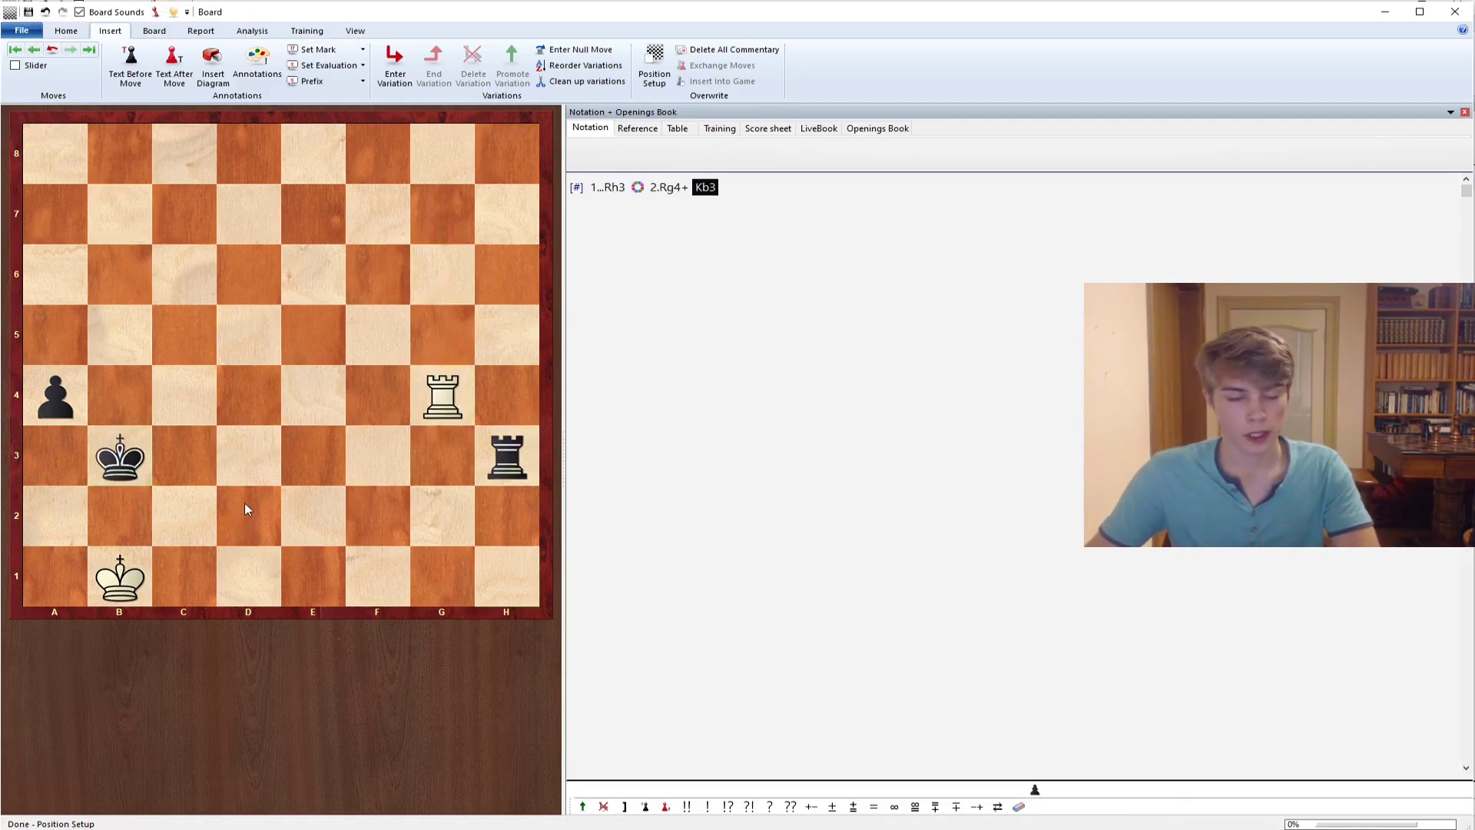
drag(440, 394, 440, 569)
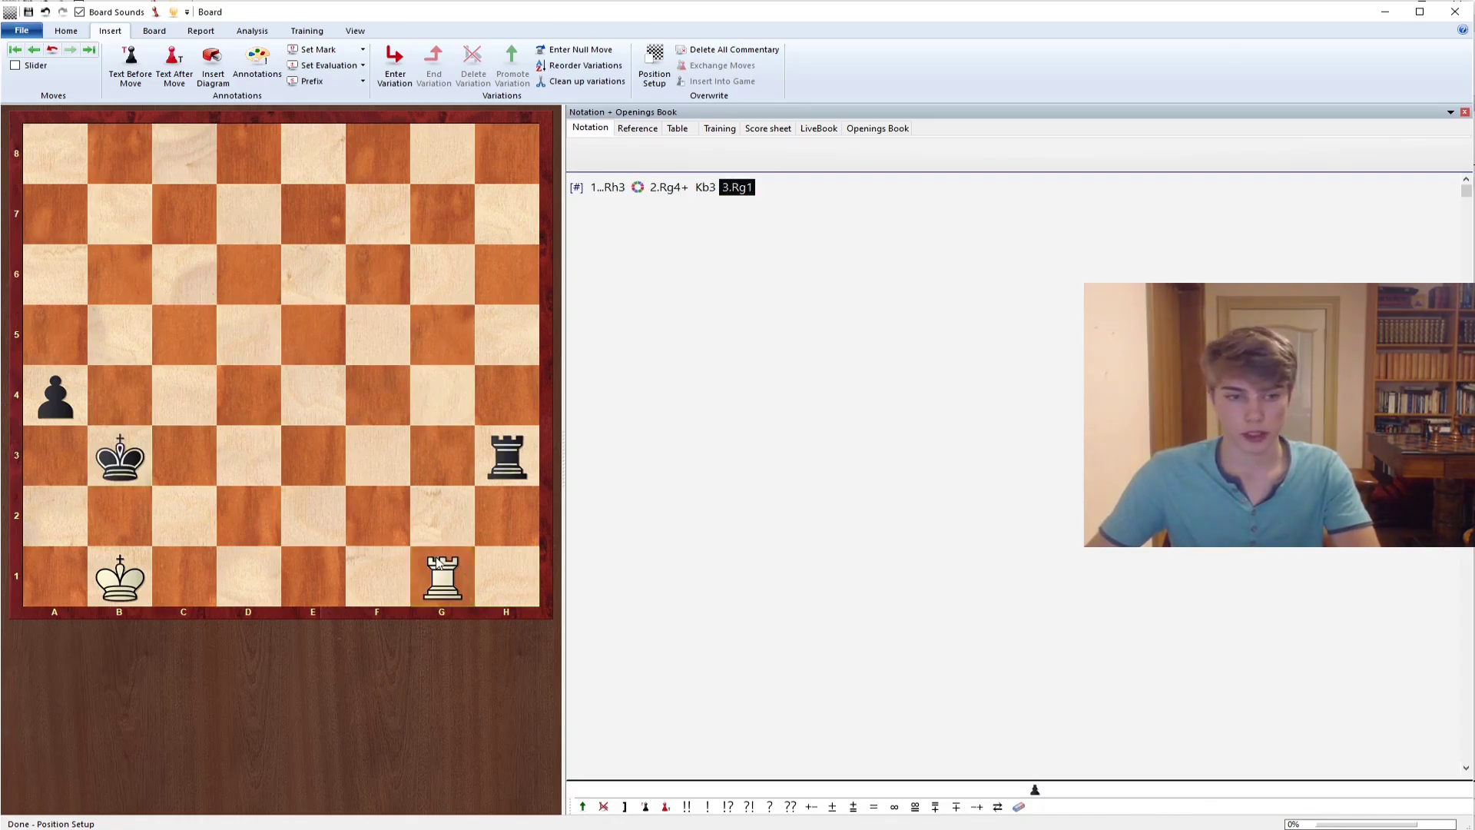
click(54, 456)
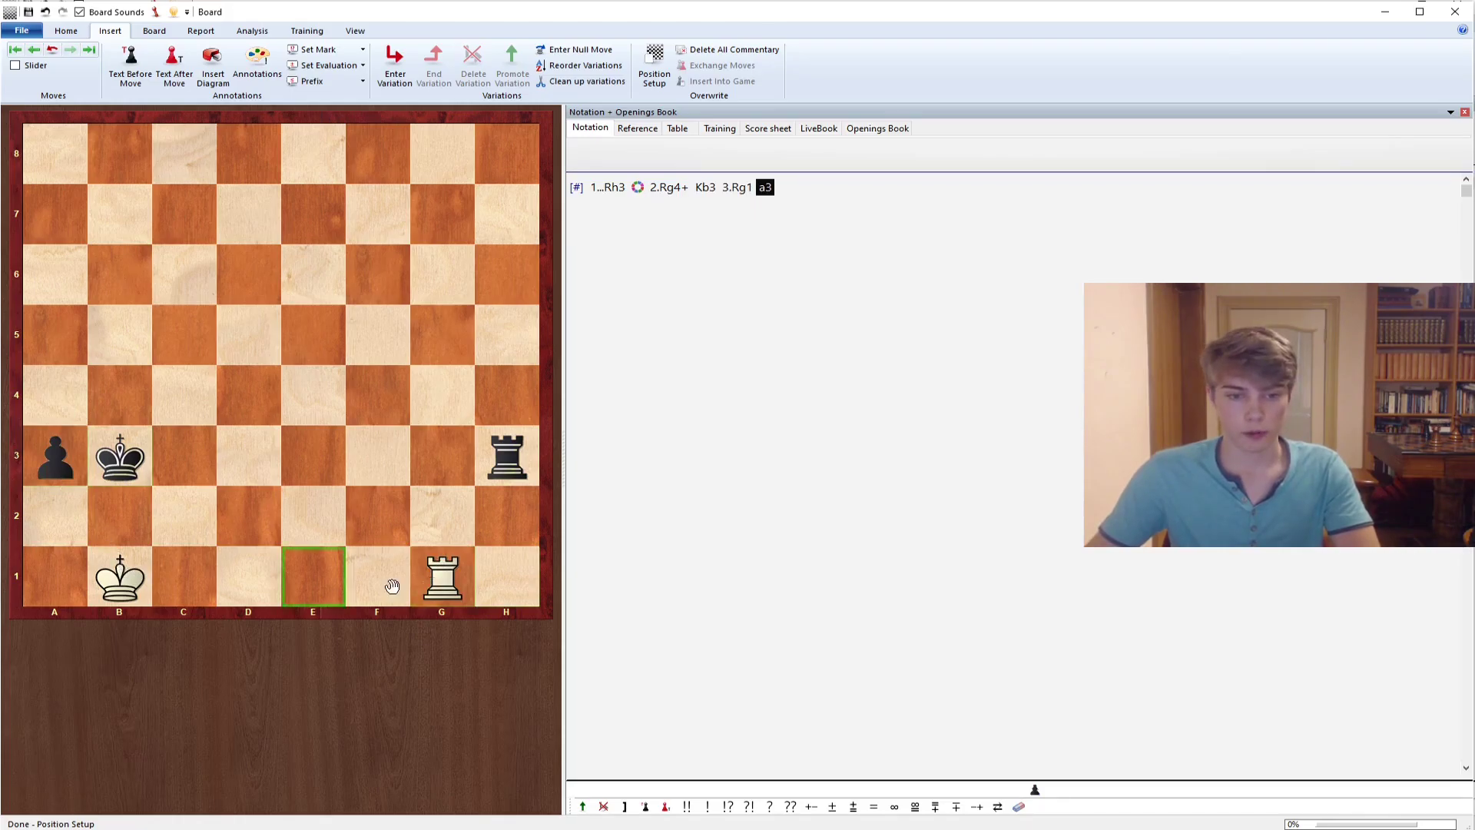
drag(441, 578, 376, 578)
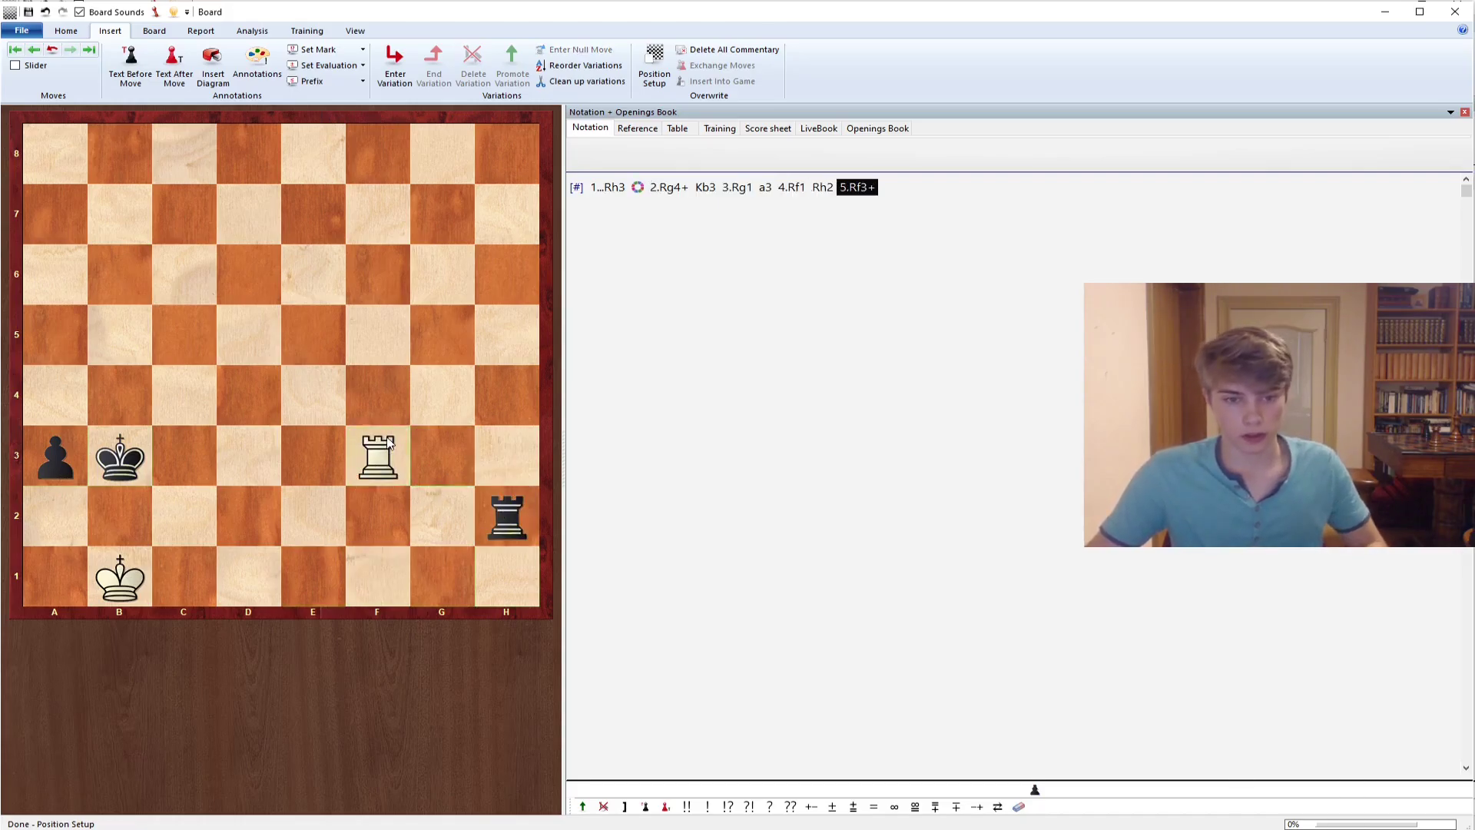
drag(376, 456, 377, 334)
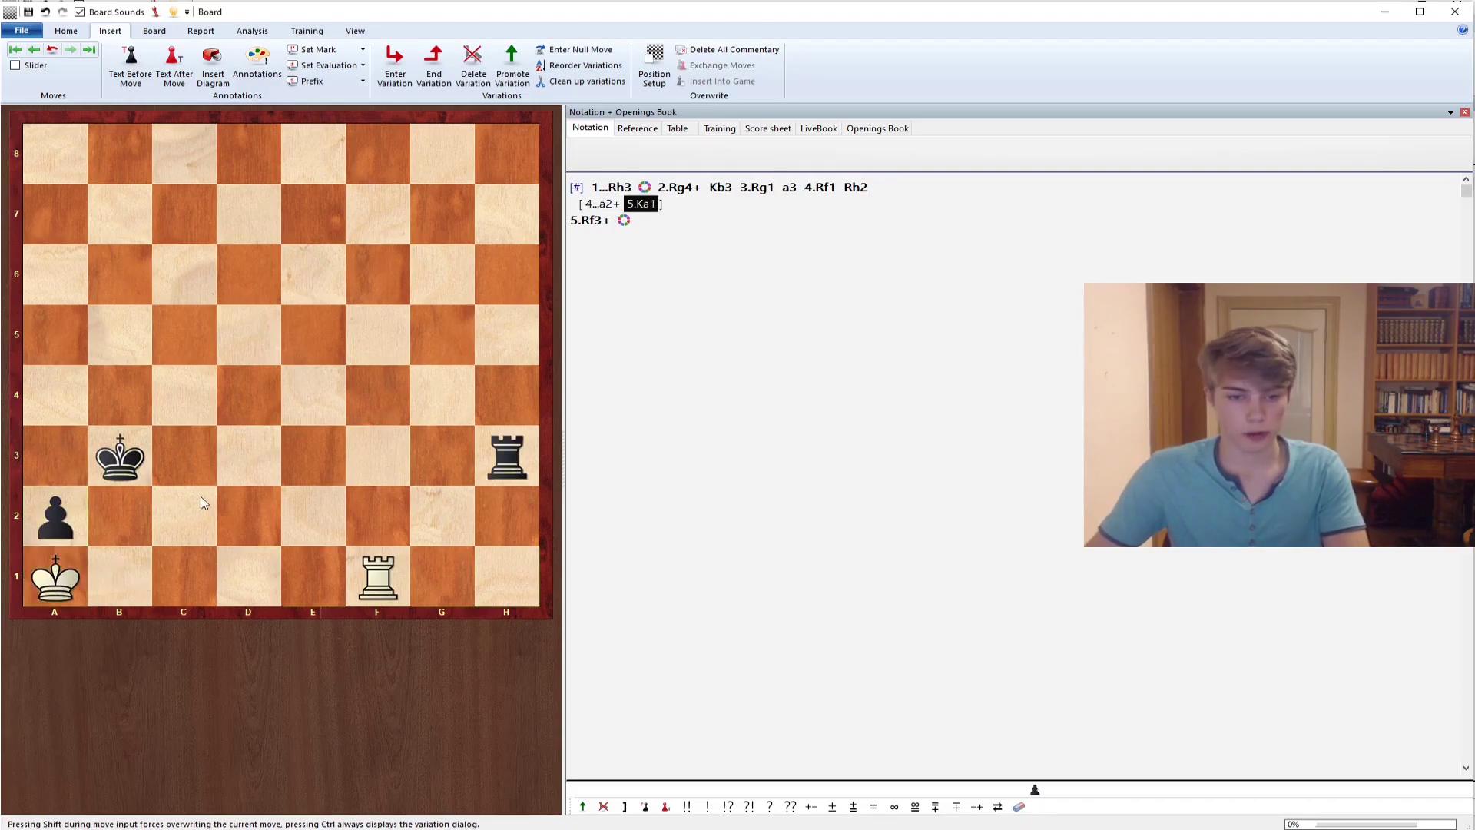
mouse_move(305, 466)
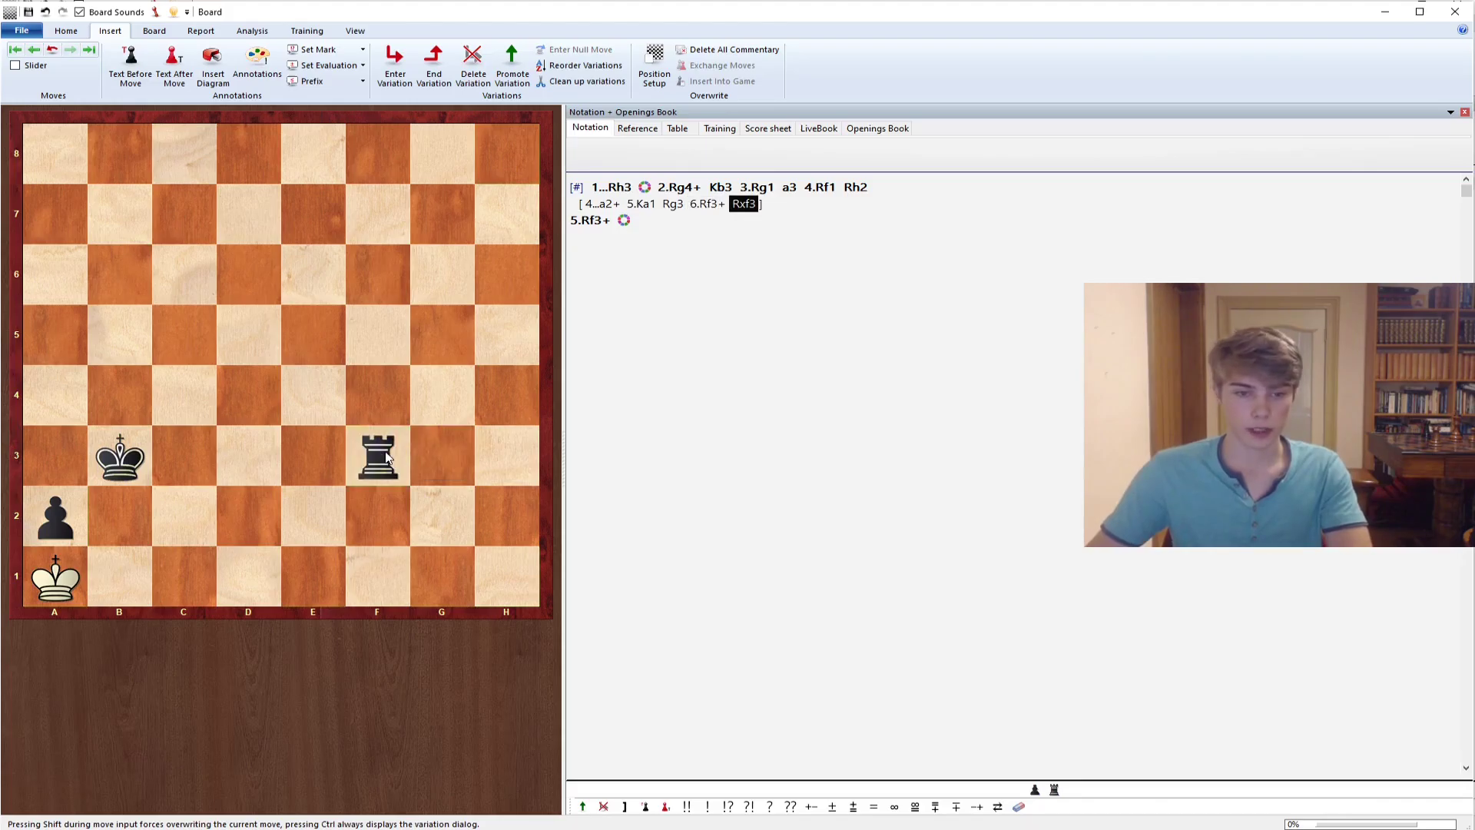
drag(377, 456, 441, 456)
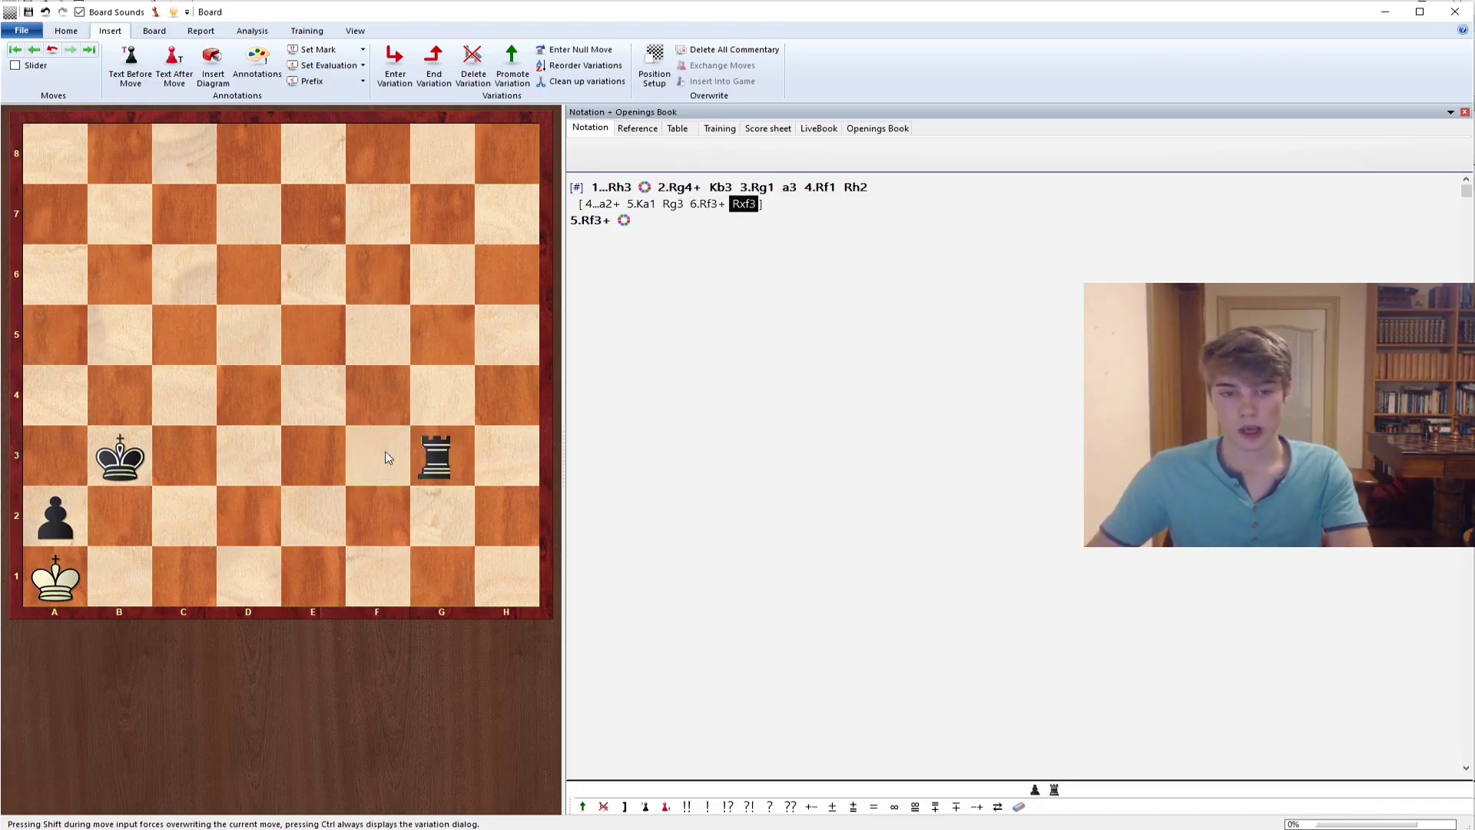